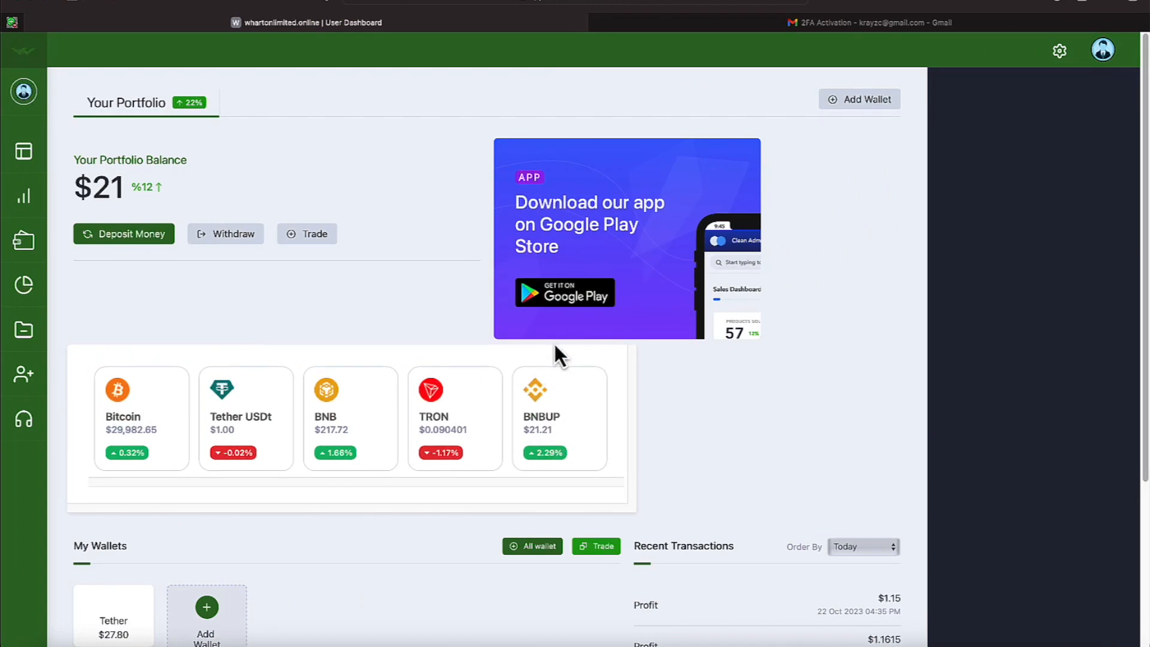
mouse_move(502, 367)
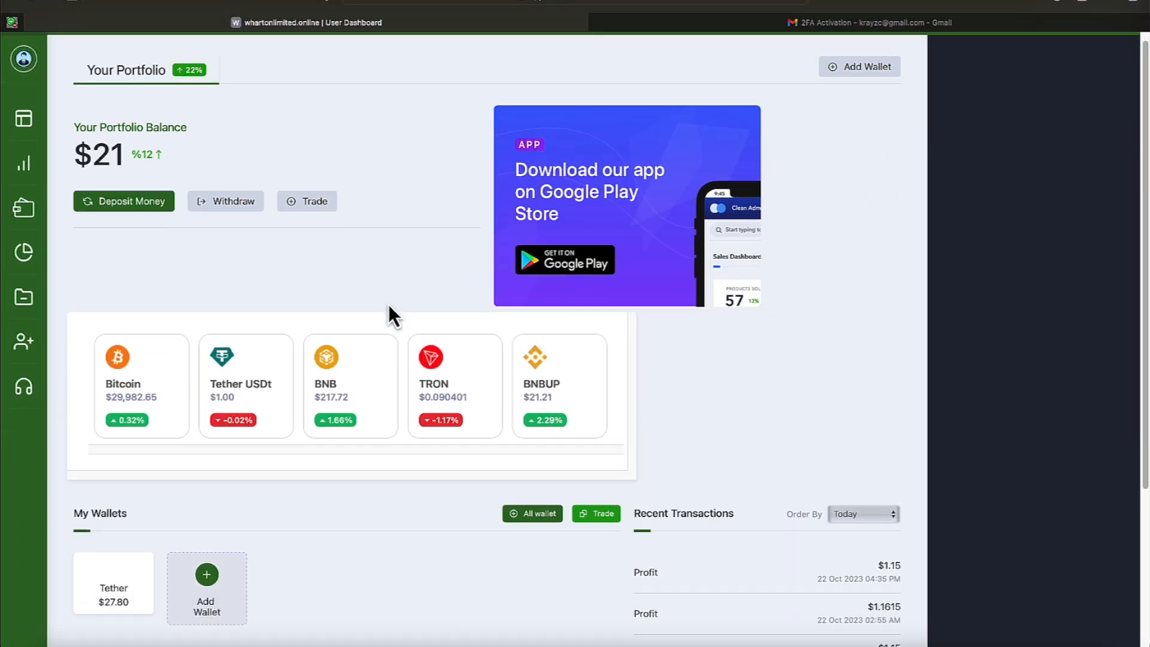
- Scroll to My Wallets and Recent Transactions and highlight the recent profit amounts
scroll(down, 3)
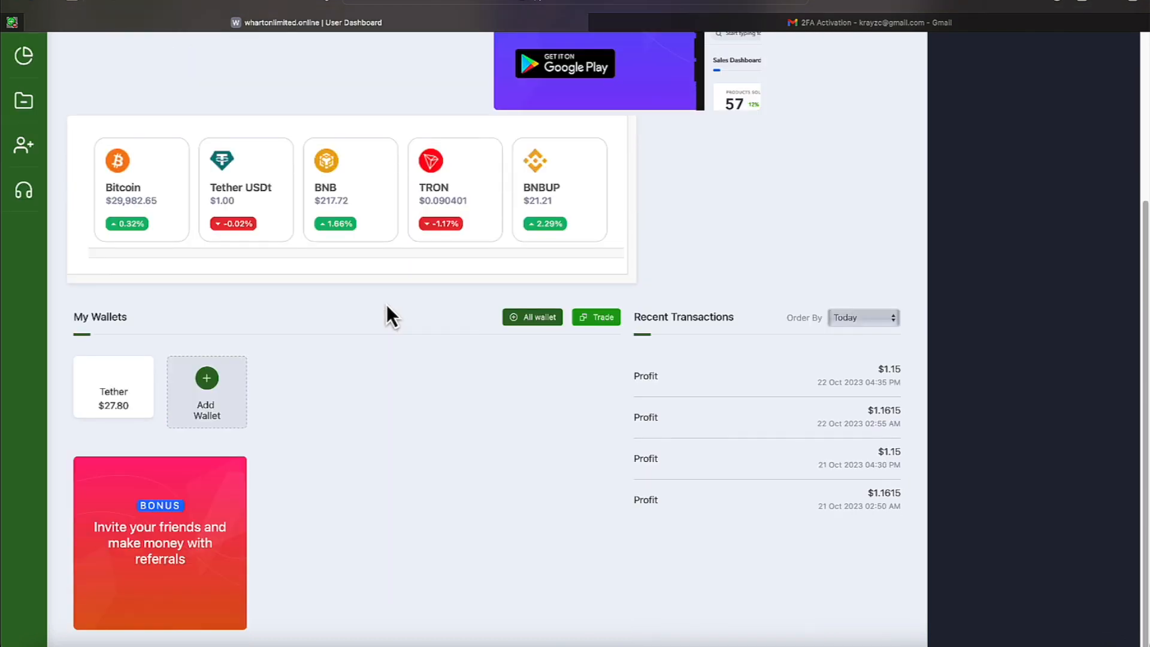
mouse_move(183, 455)
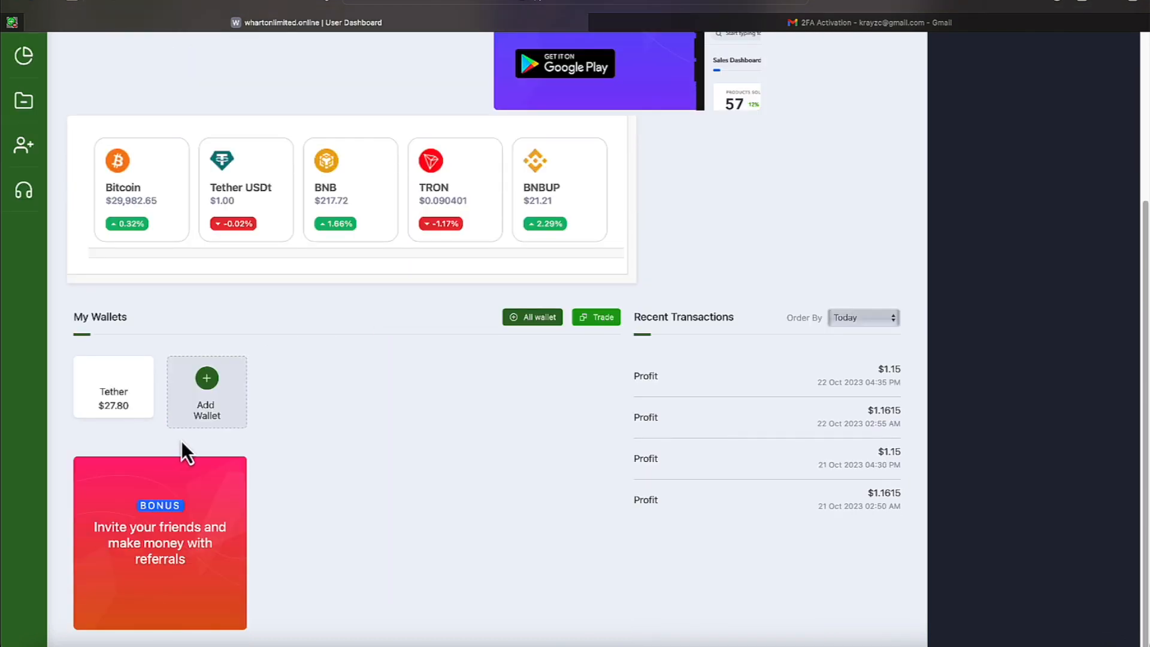
mouse_move(811, 391)
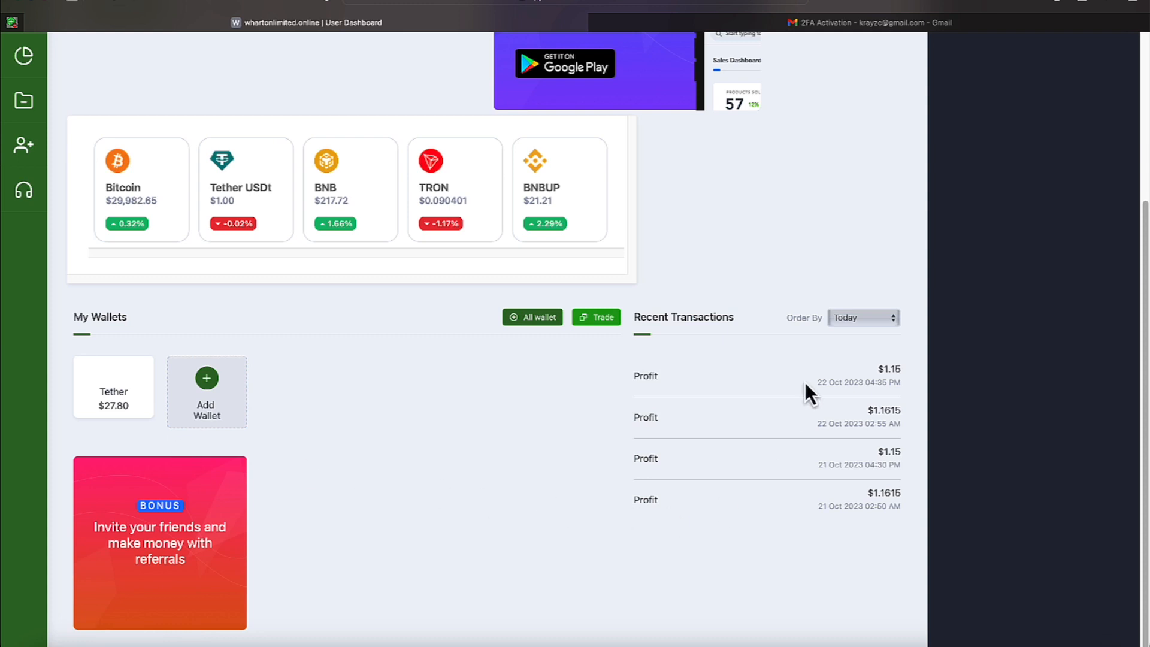
mouse_move(705, 404)
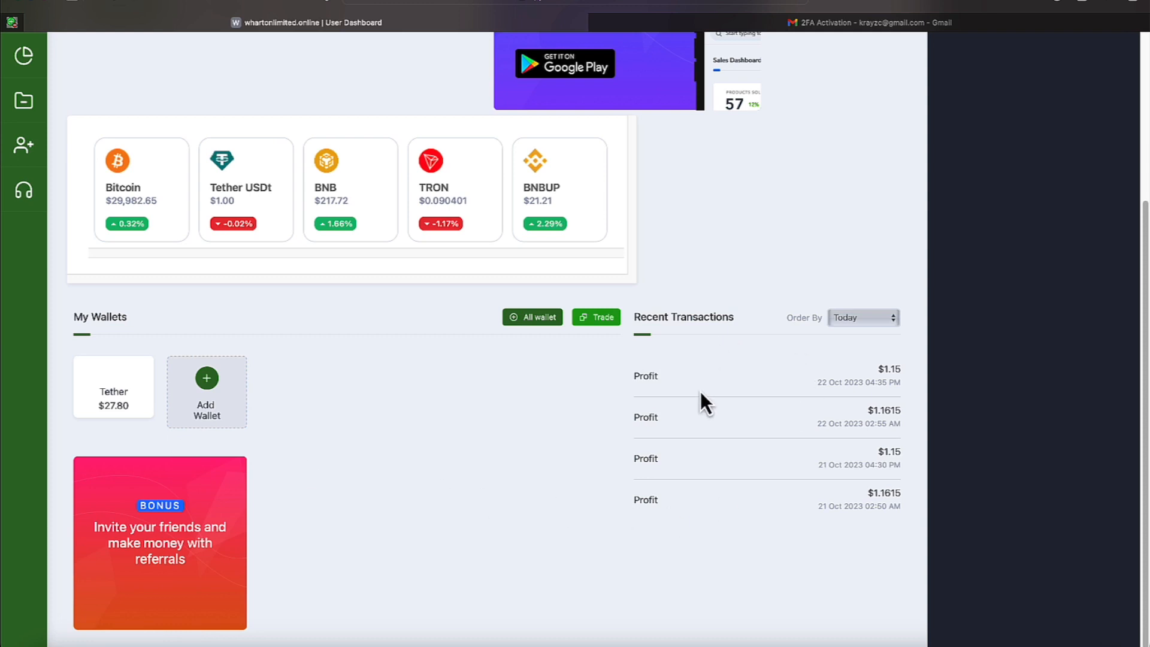
mouse_move(711, 438)
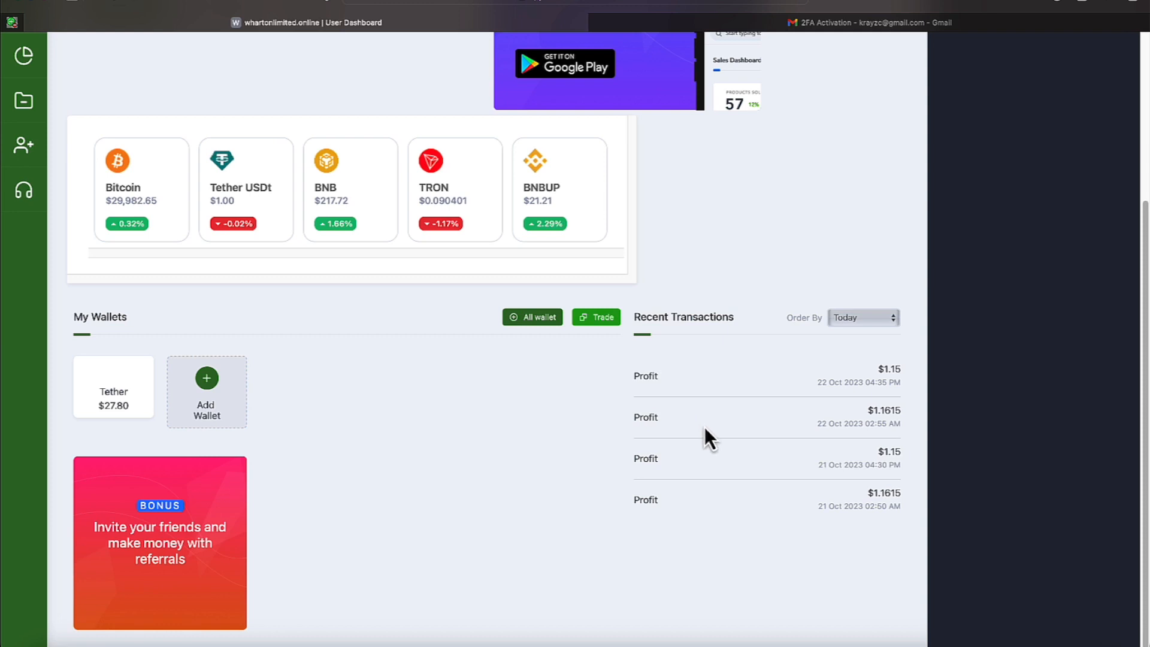
mouse_move(860, 510)
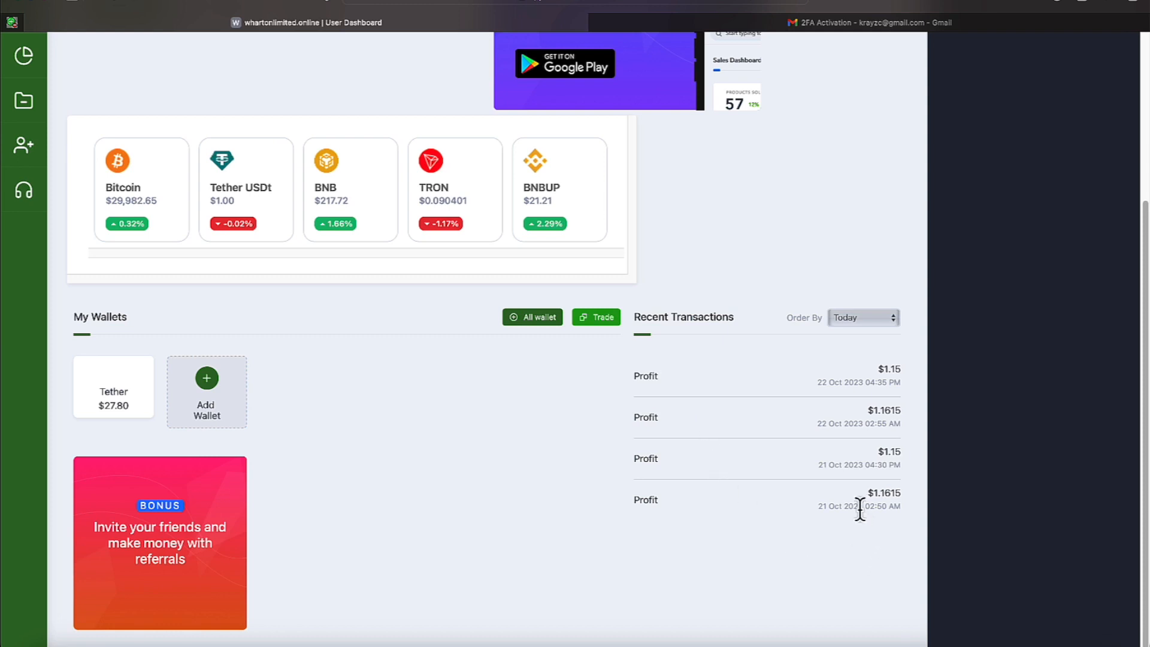
mouse_move(895, 414)
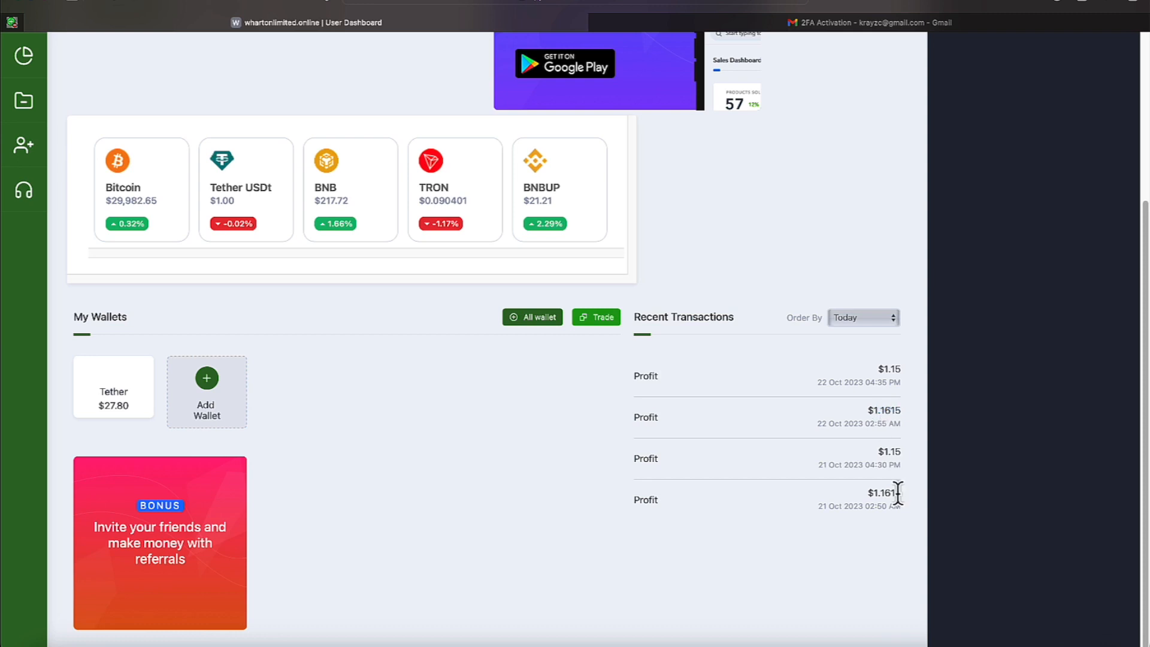
double_click(882, 493)
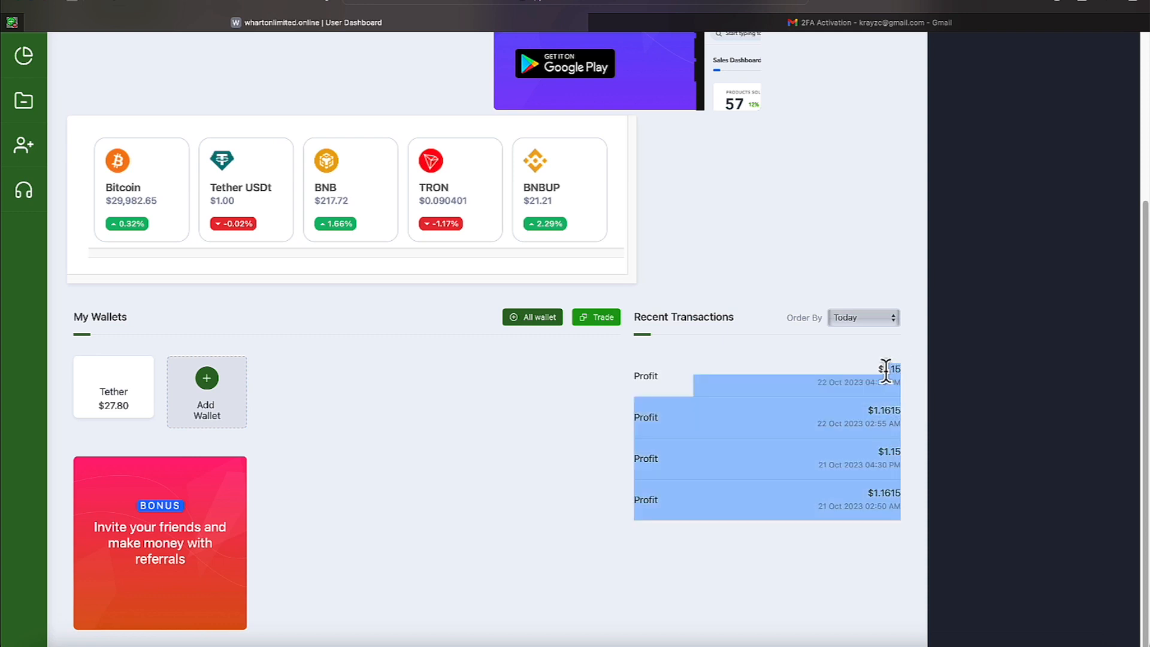
mouse_move(378, 417)
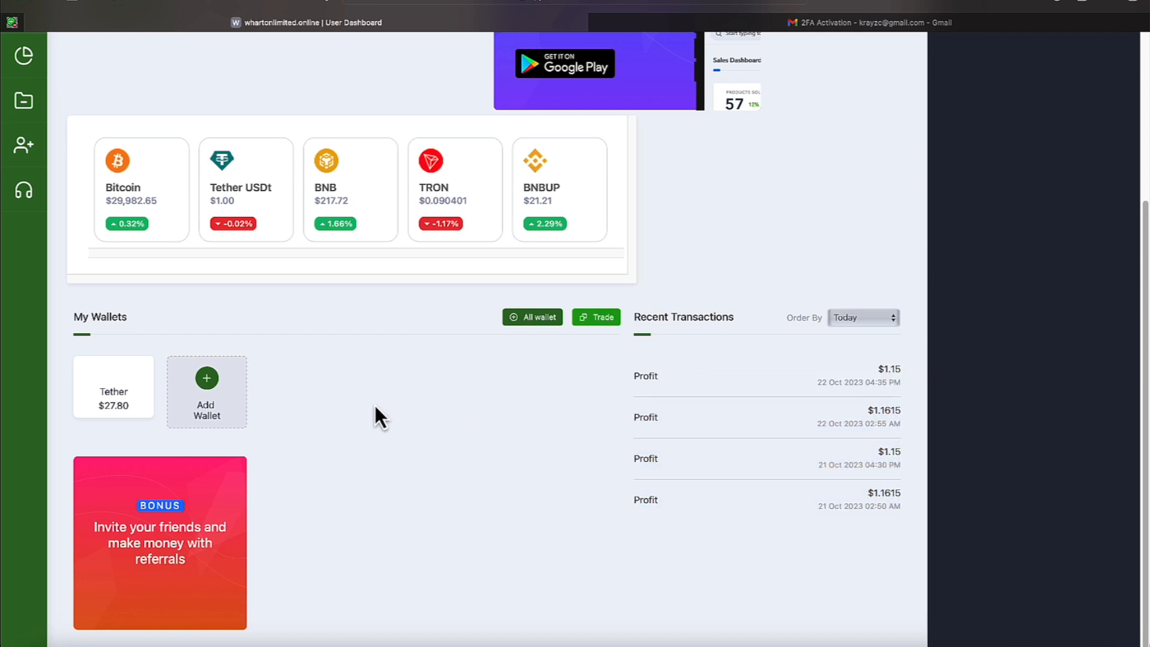
- Browse the robot trading plans, then navigate to the Wallets page listing coin prices and holdings
click(24, 286)
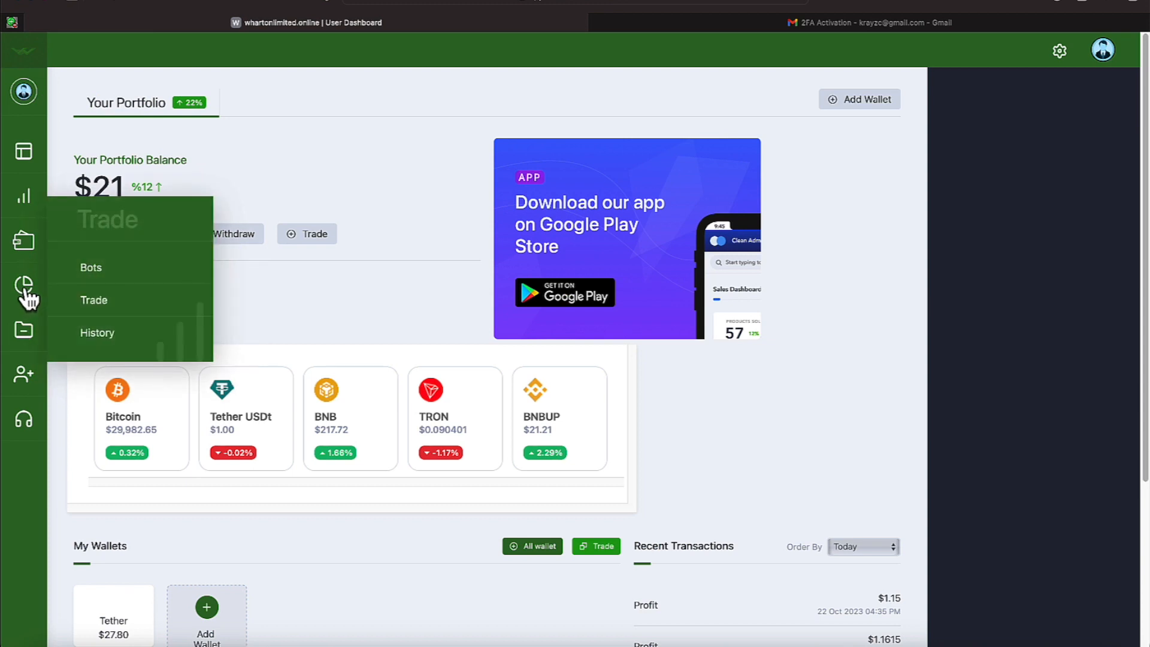
mouse_move(87, 273)
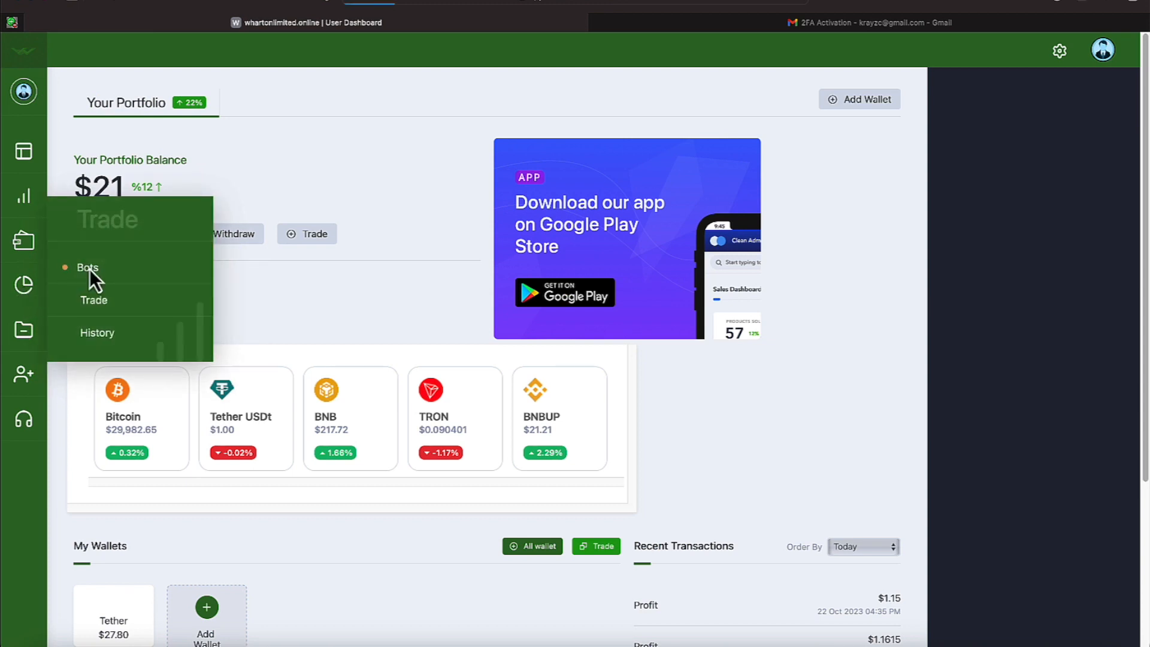
click(87, 267)
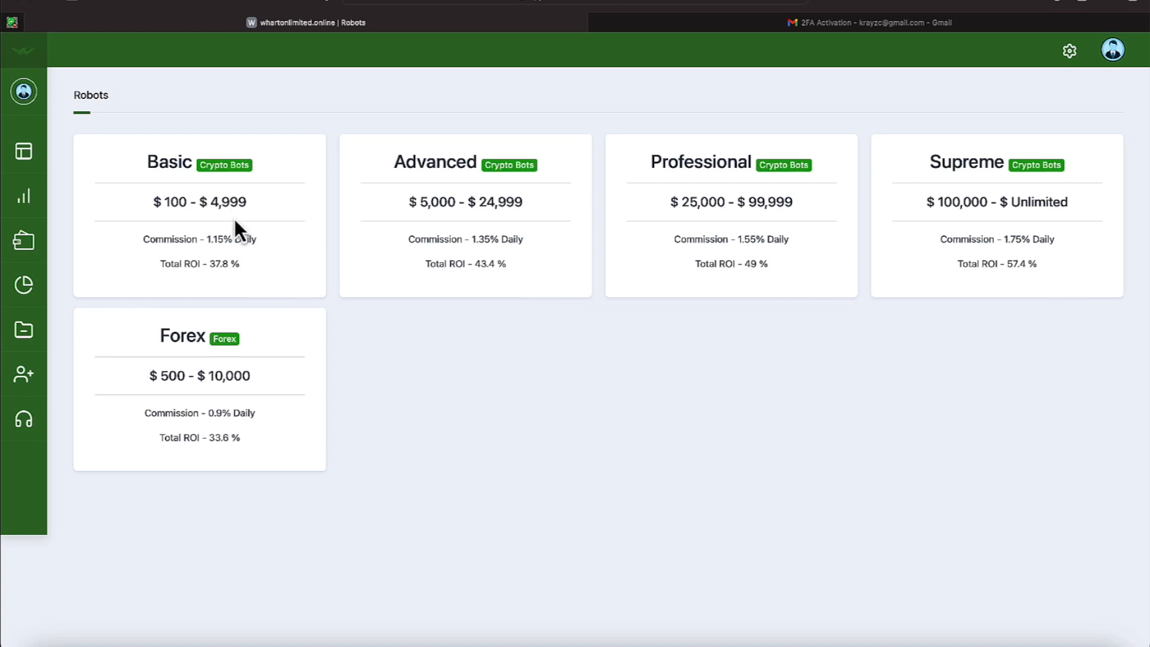
mouse_move(189, 231)
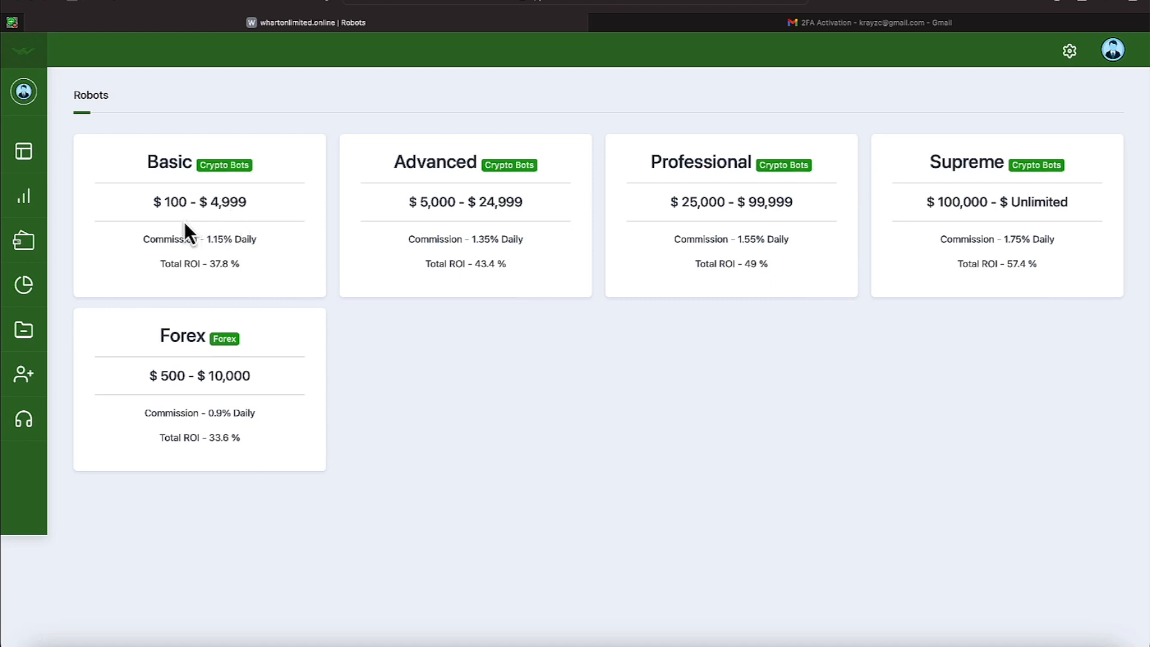
mouse_move(229, 269)
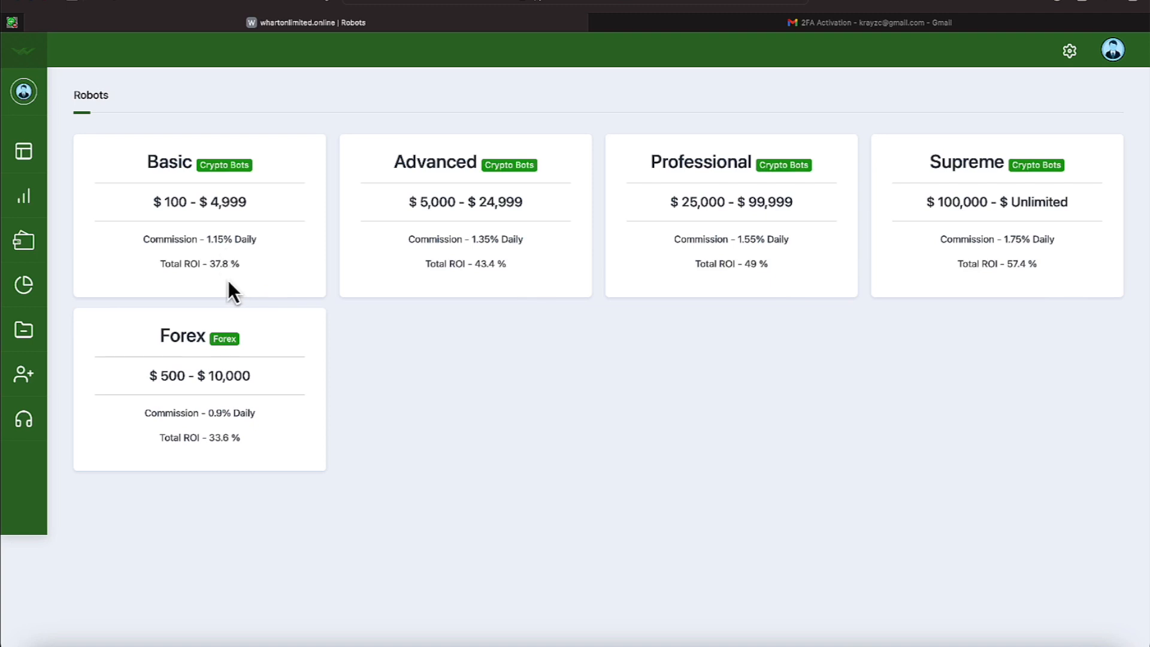
mouse_move(225, 276)
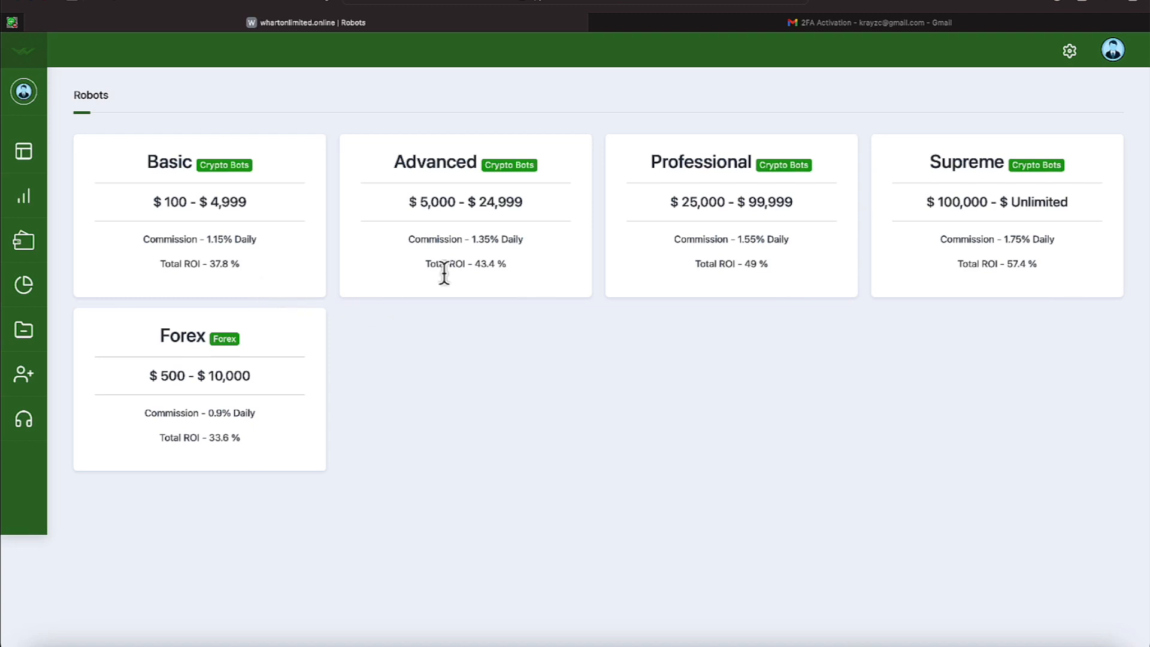
mouse_move(573, 184)
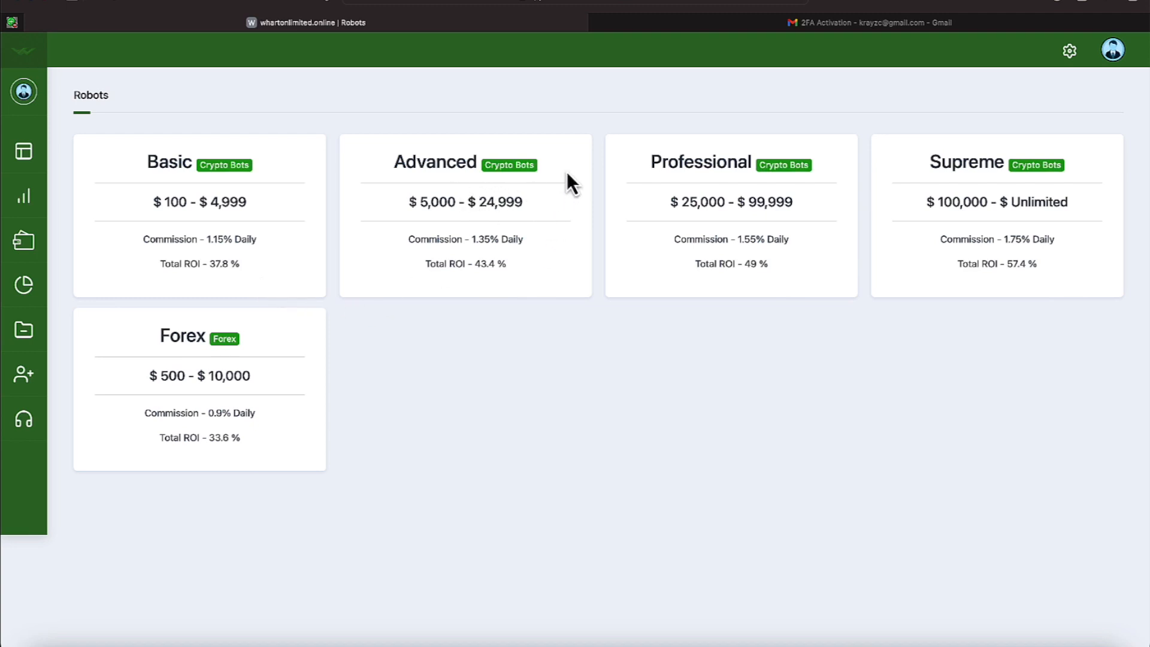
mouse_move(791, 204)
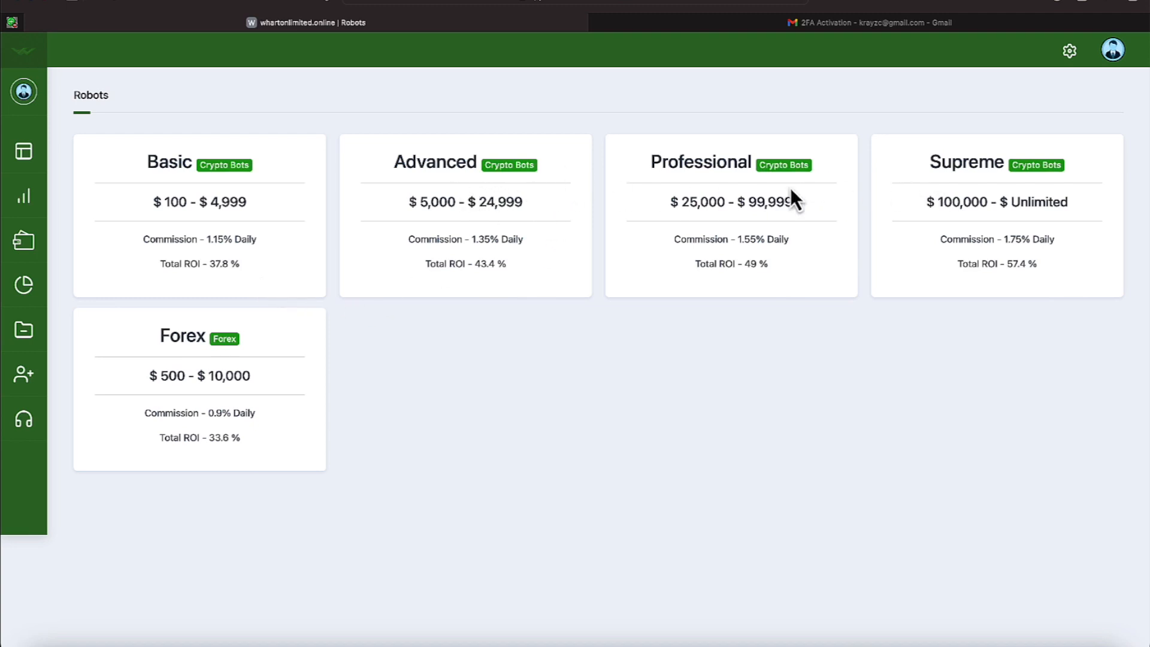
mouse_move(501, 269)
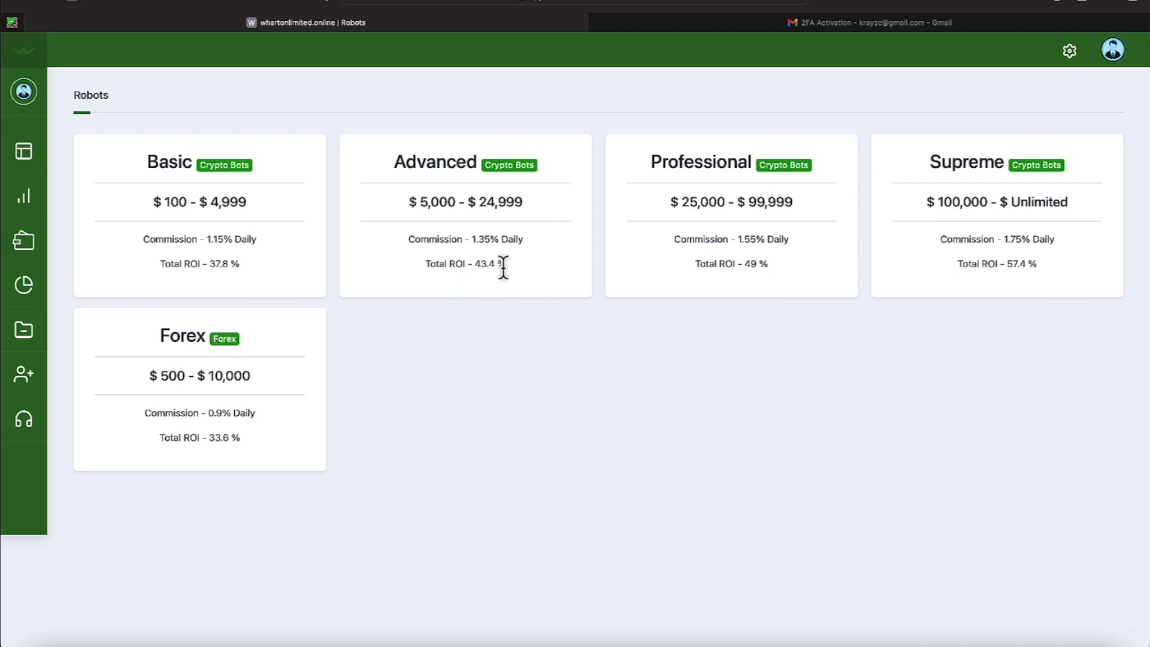
mouse_move(878, 289)
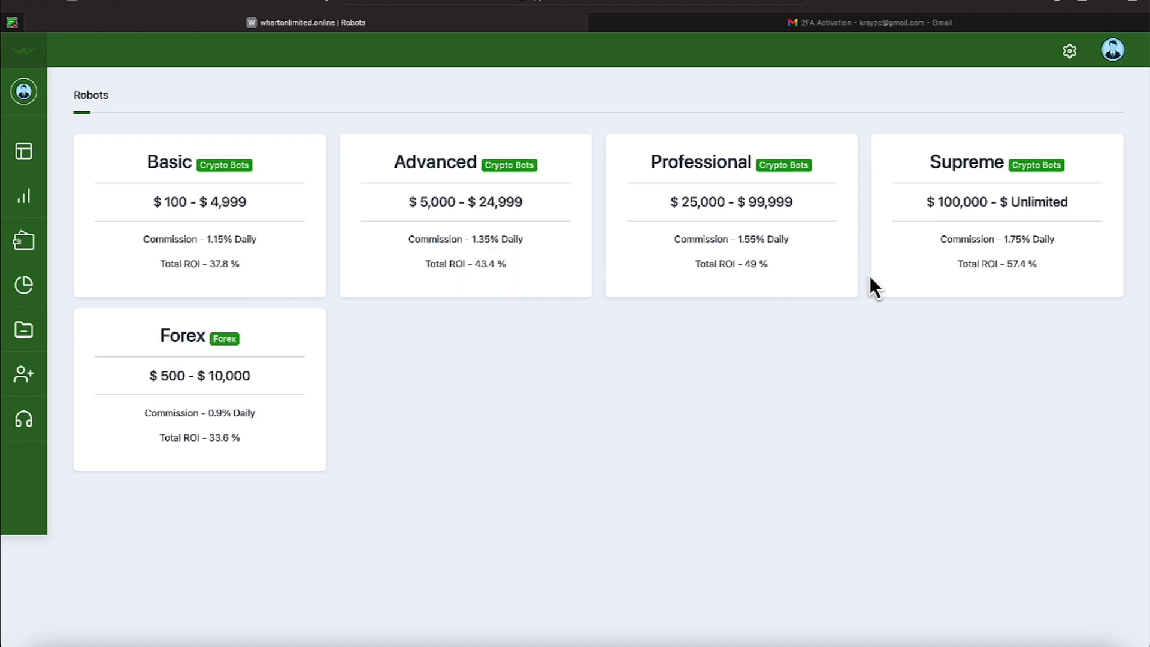
mouse_move(775, 262)
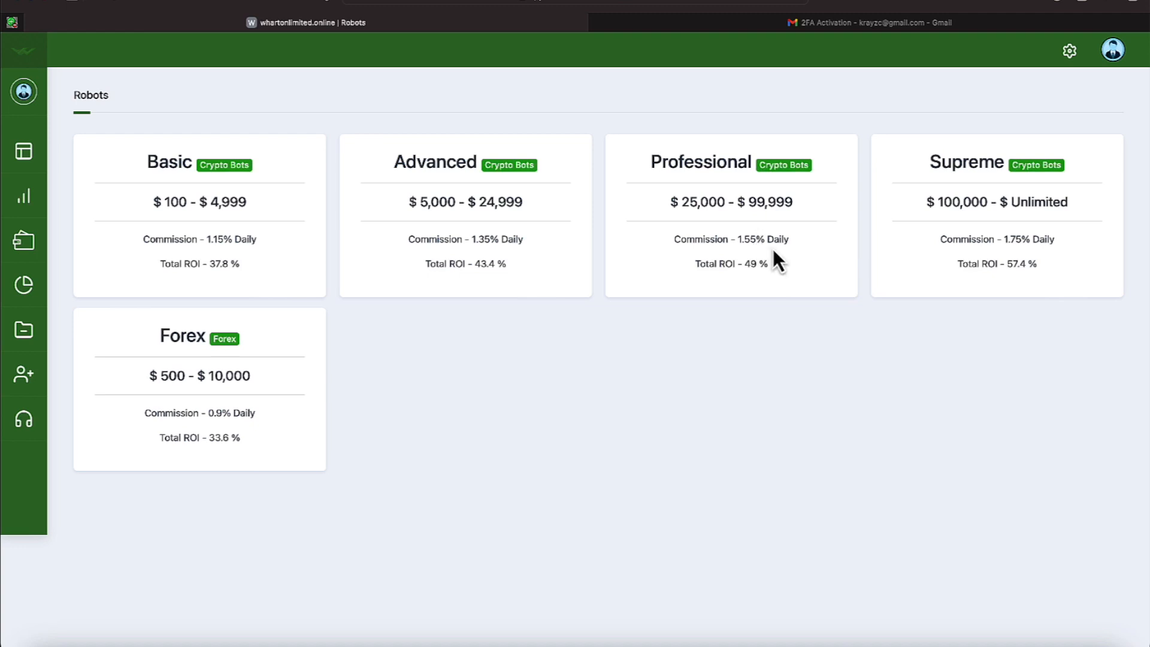
mouse_move(794, 260)
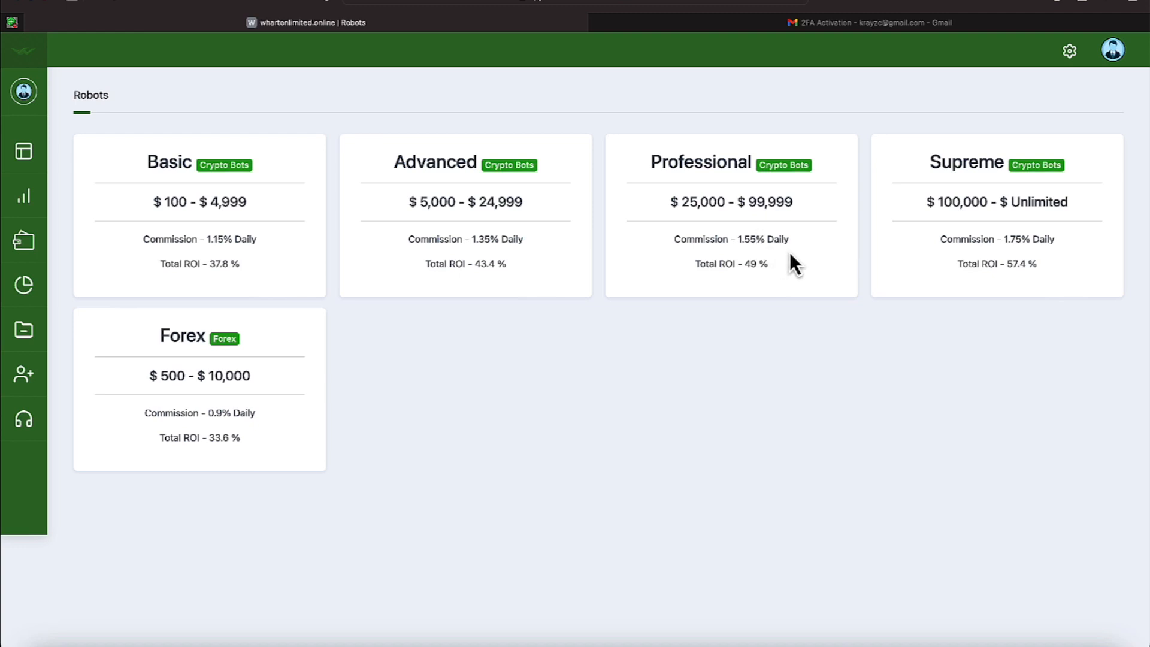
mouse_move(1026, 260)
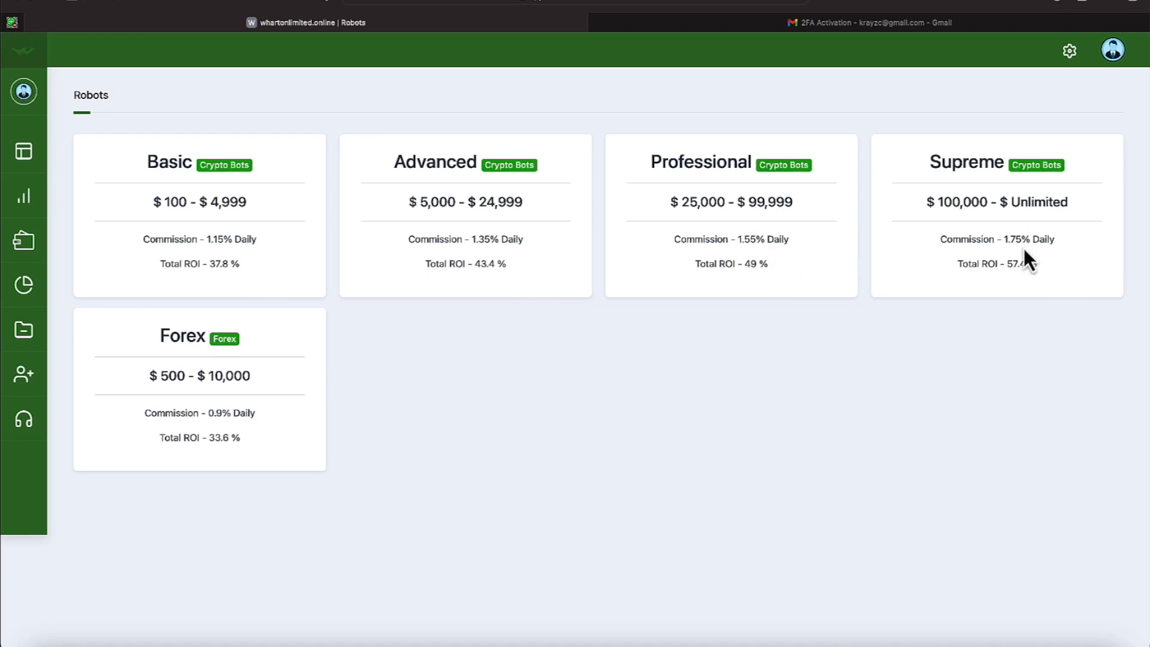
mouse_move(1023, 260)
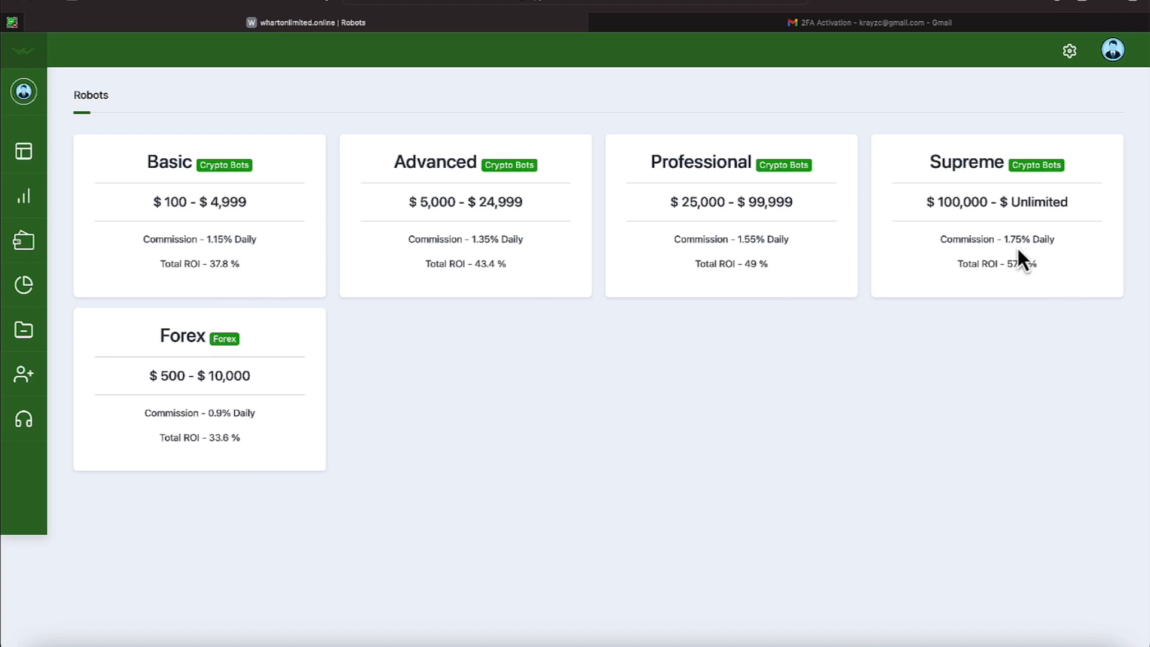
mouse_move(618, 252)
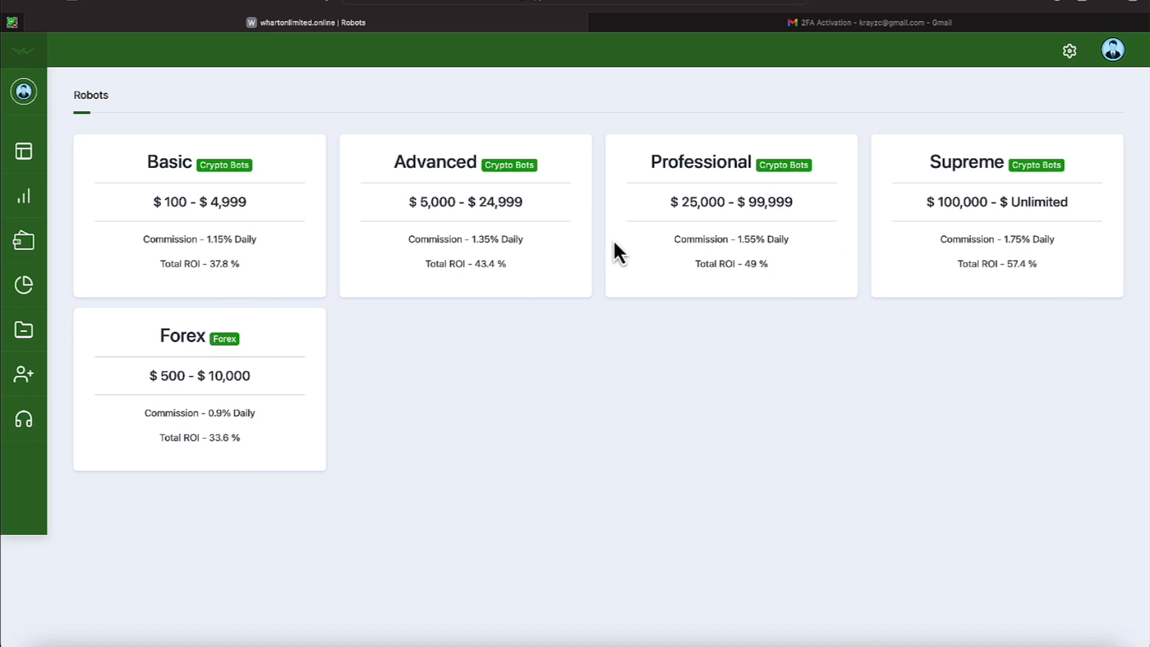
mouse_move(621, 222)
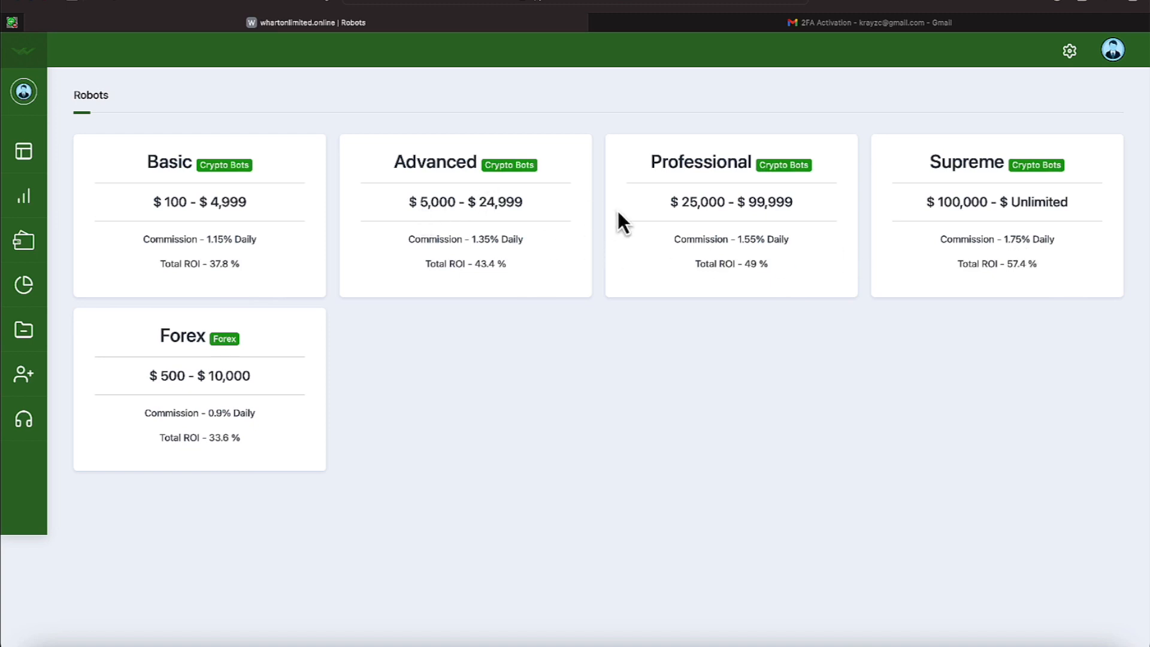
mouse_move(708, 226)
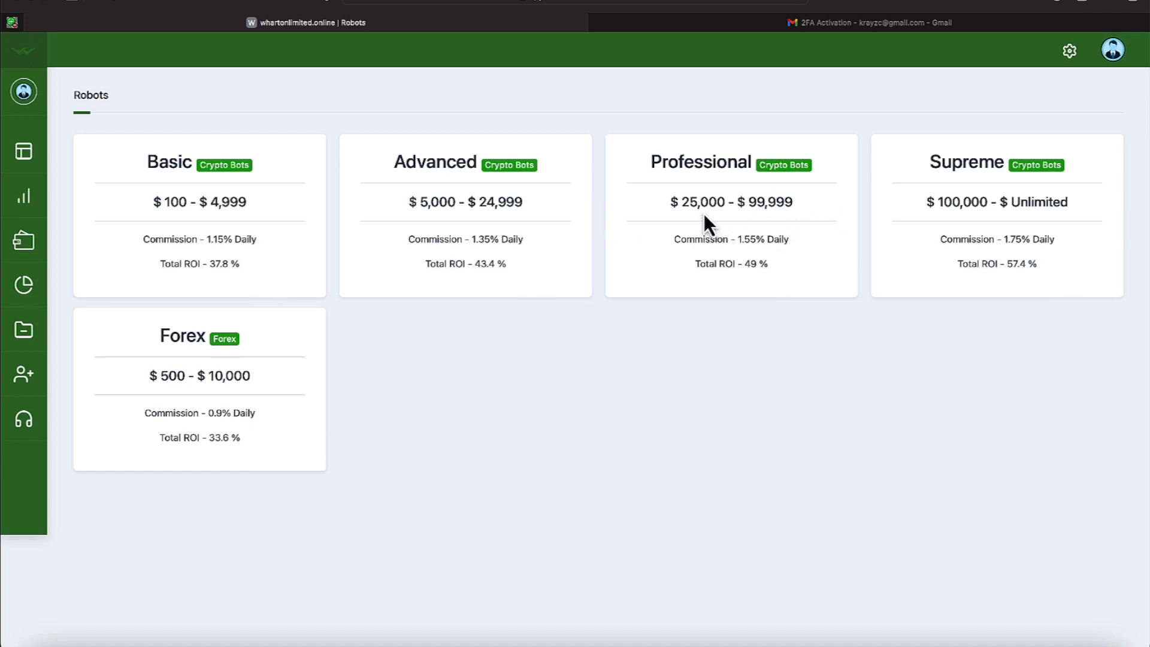
mouse_move(746, 228)
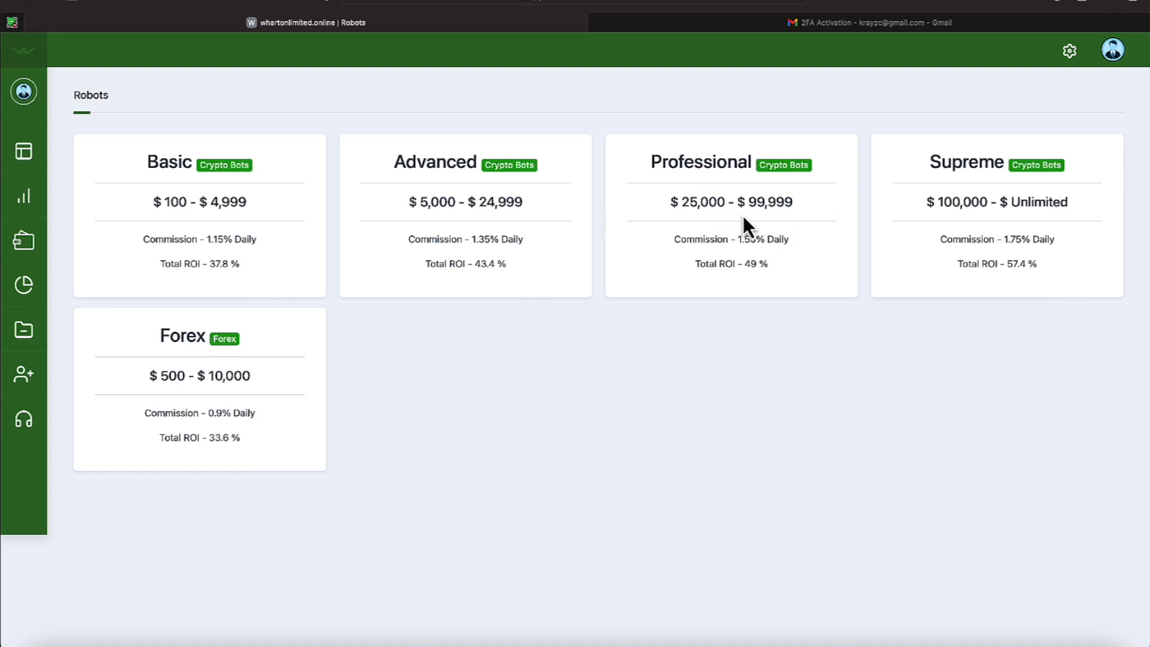
mouse_move(962, 208)
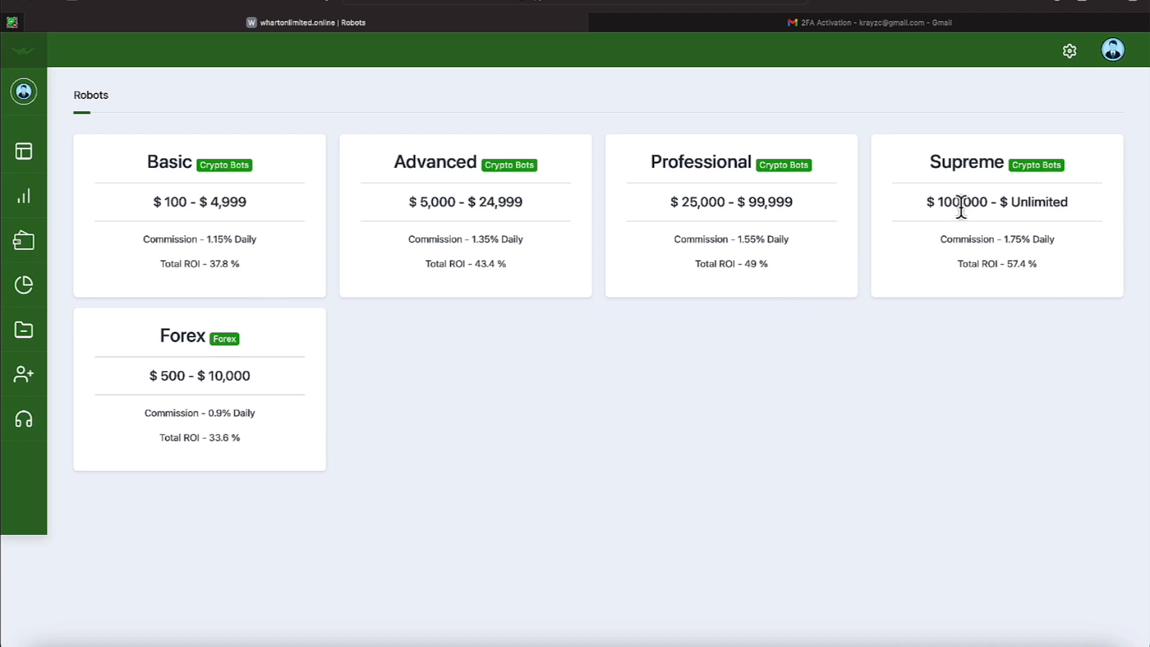
mouse_move(563, 228)
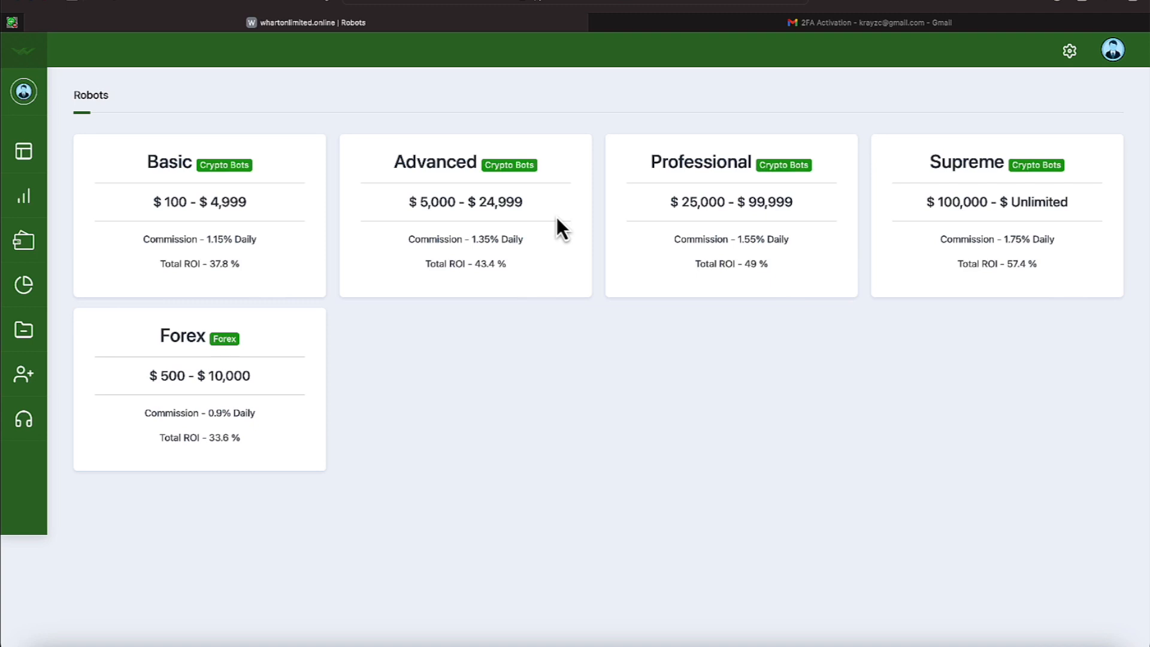
mouse_move(62, 242)
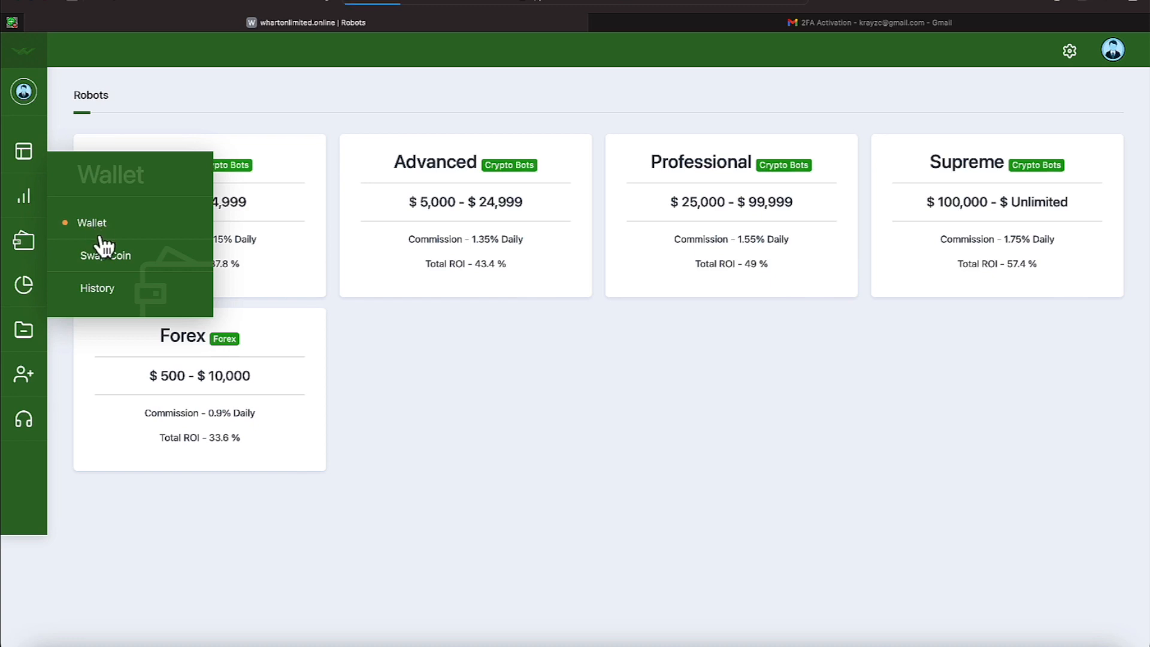
click(93, 223)
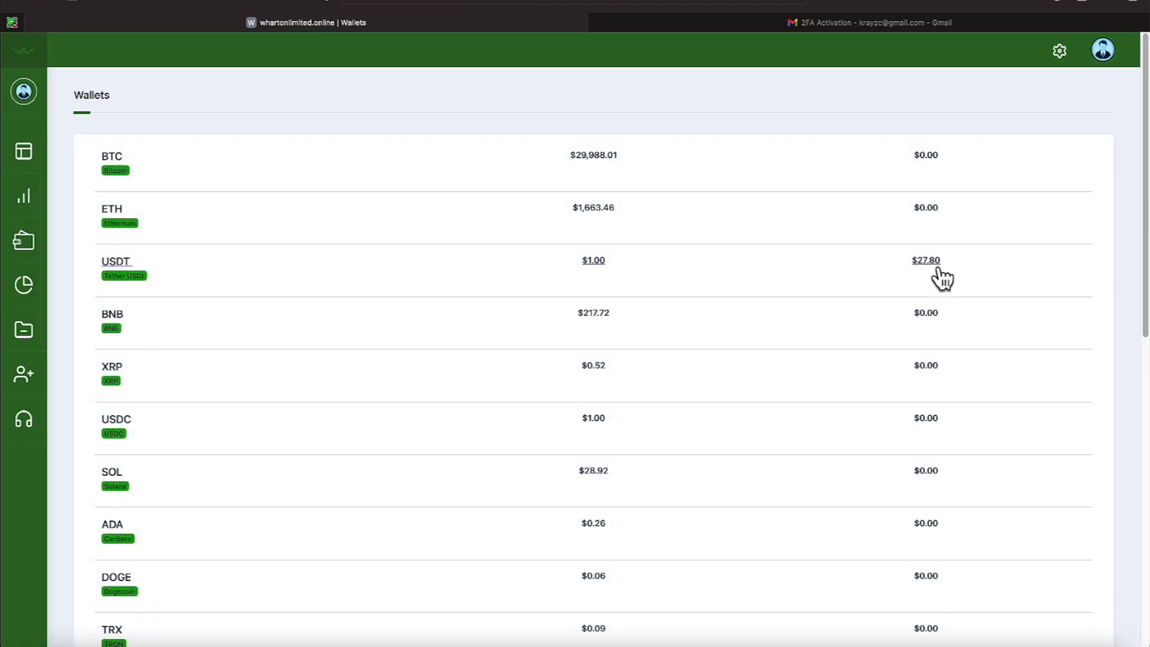
click(23, 240)
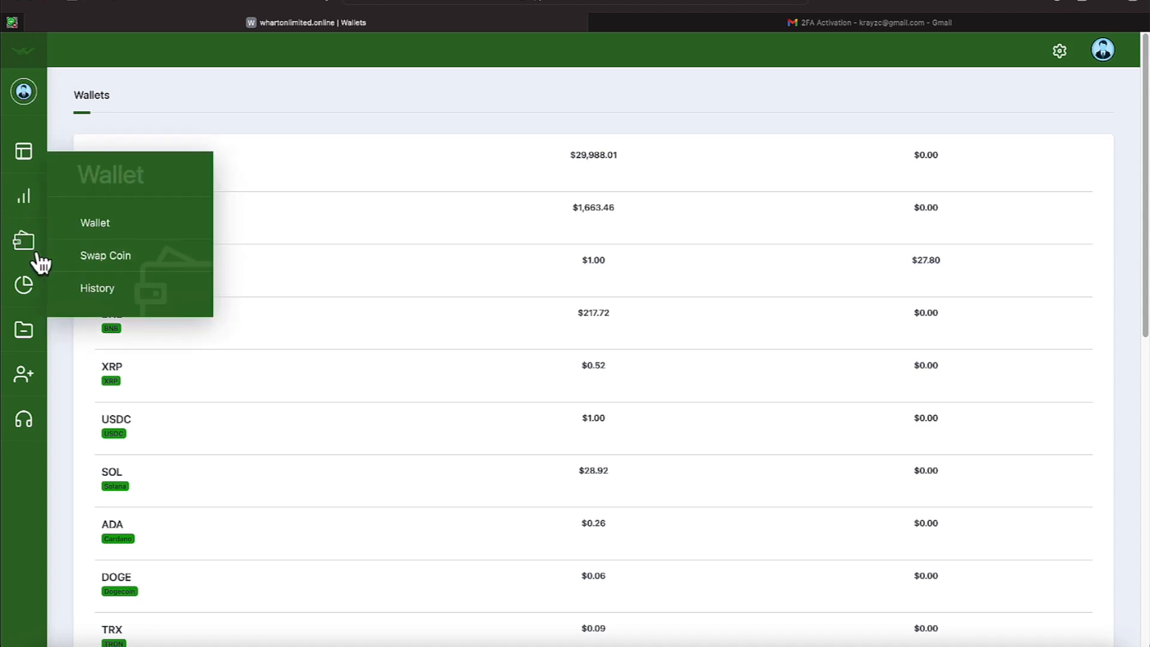
- Show the Fund History with three Tether deposits and highlight the $101 deposit amount
click(96, 287)
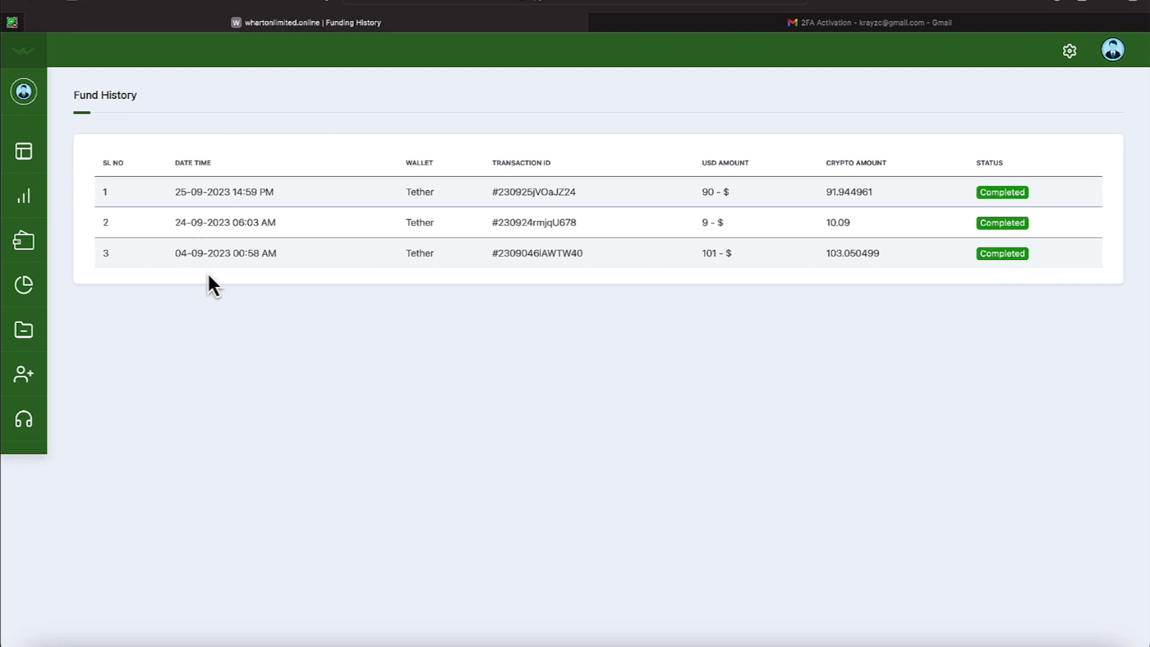
mouse_move(193, 280)
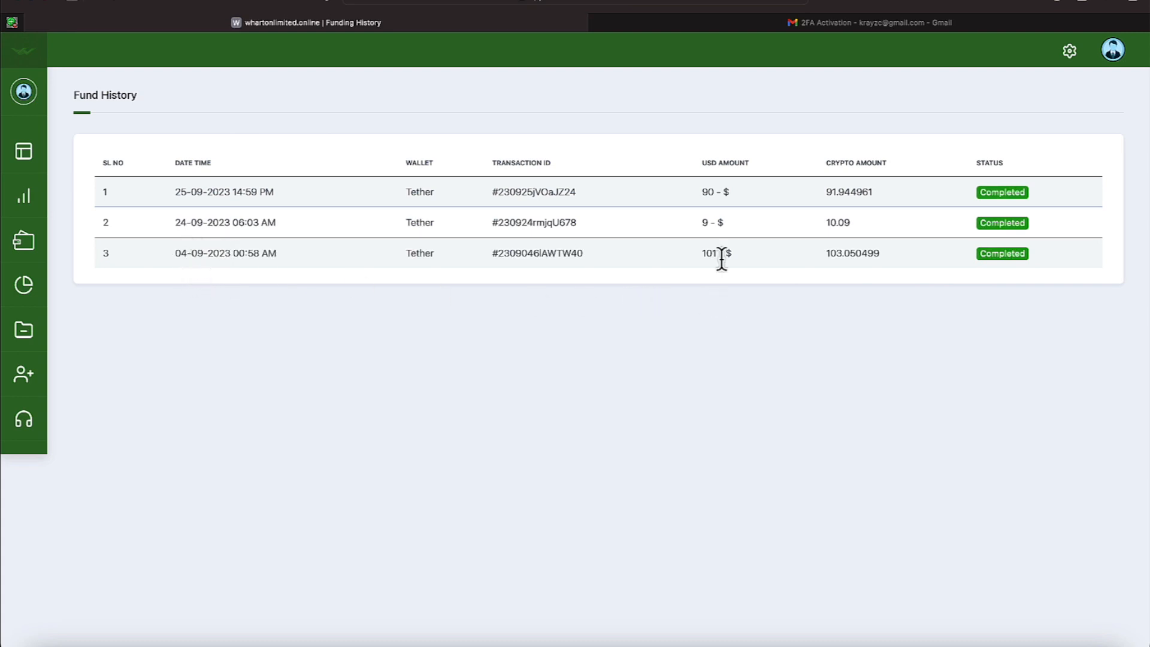
double_click(708, 252)
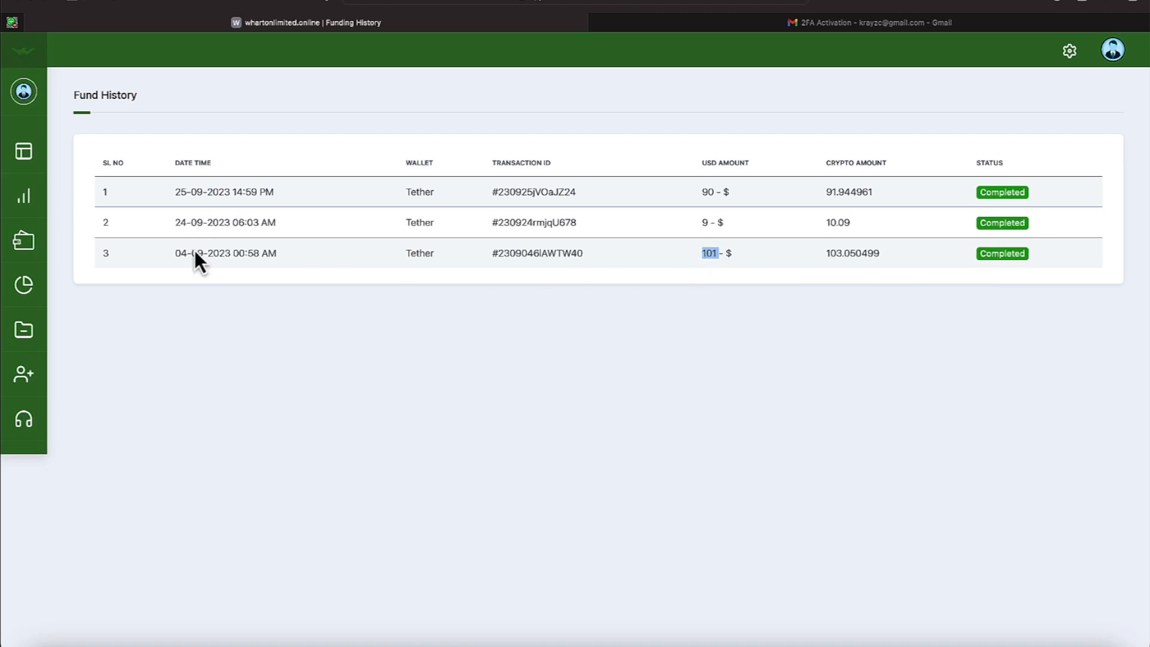
mouse_move(189, 227)
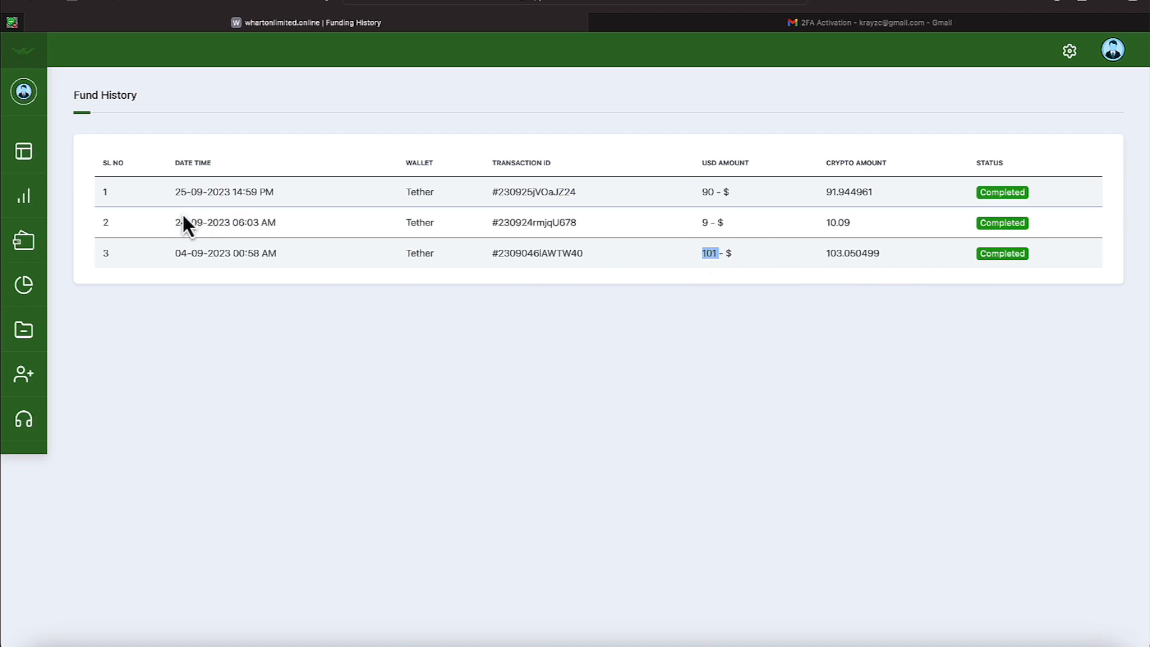
mouse_move(551, 213)
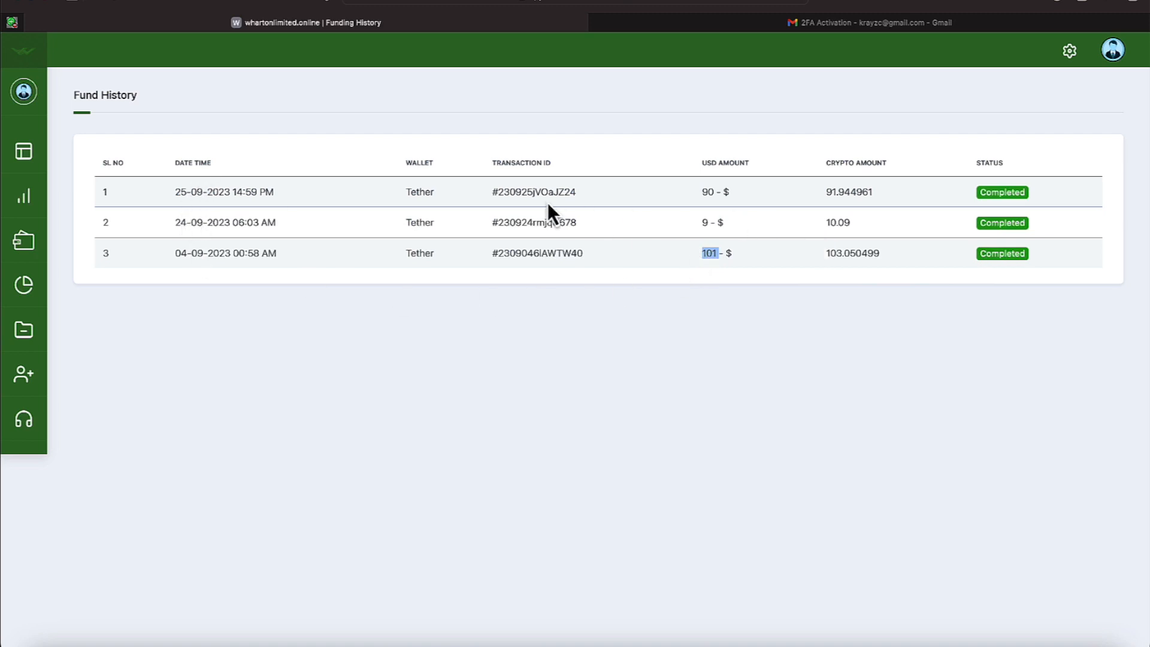
mouse_move(189, 227)
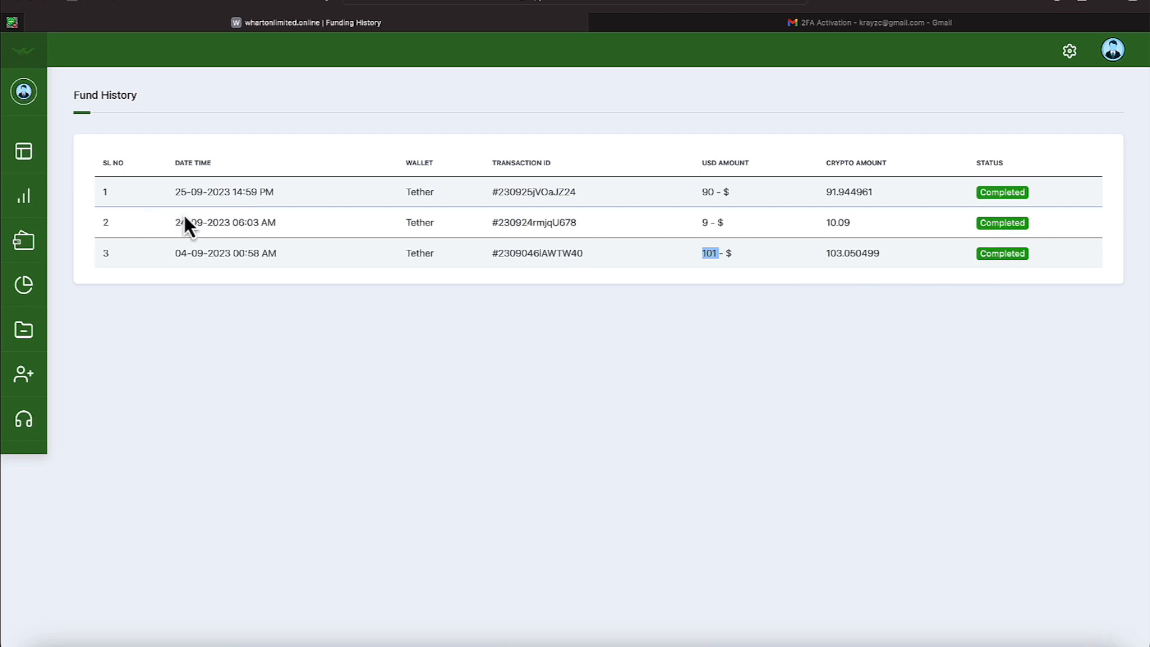
mouse_move(118, 248)
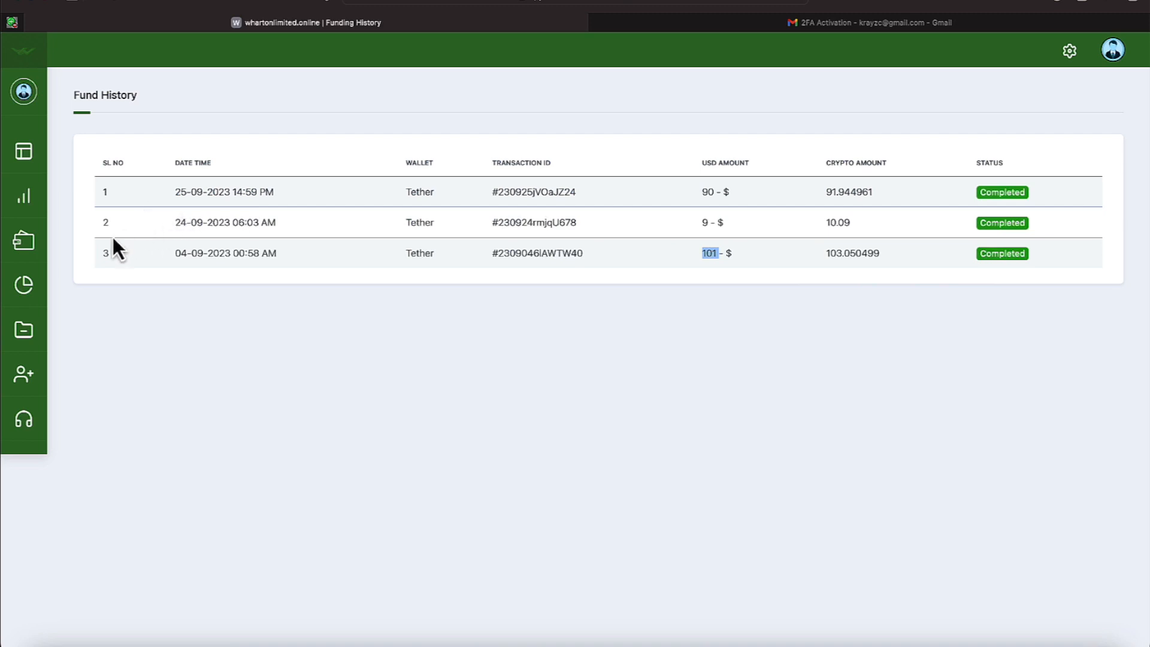
click(22, 241)
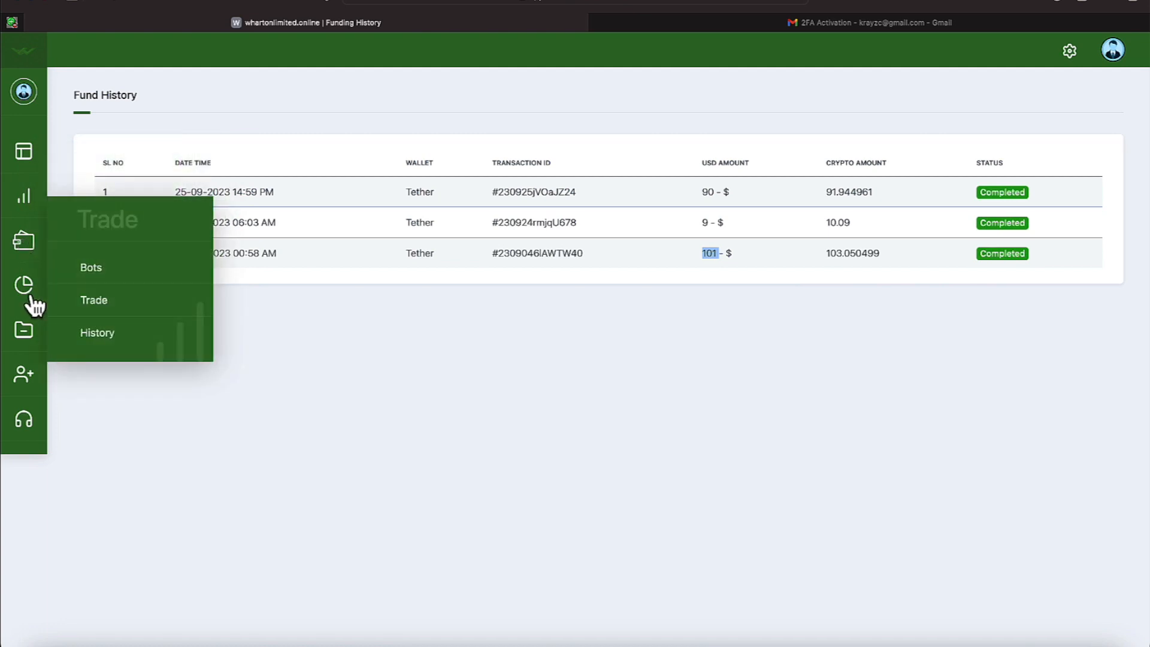
mouse_move(25, 290)
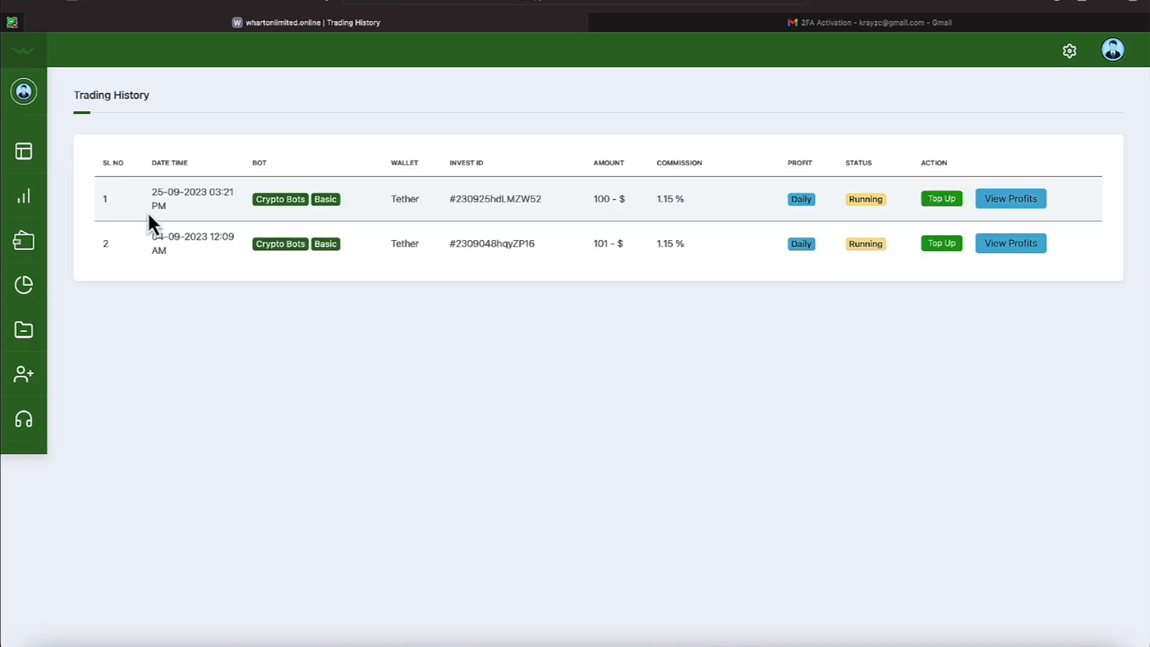
mouse_move(644, 262)
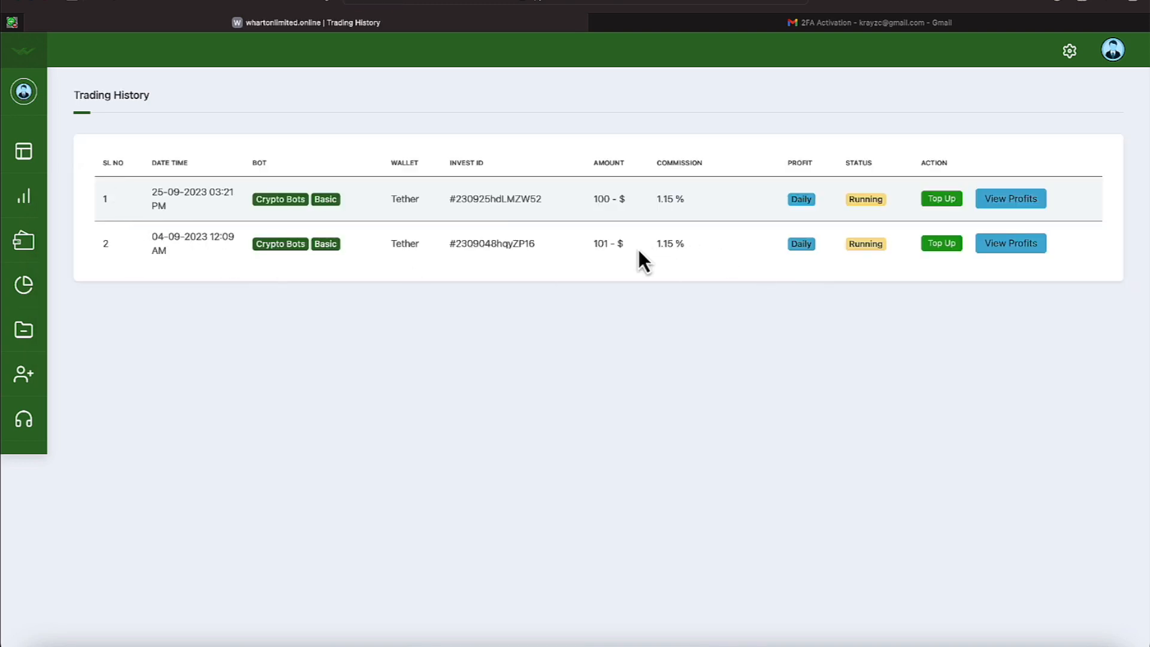
- Highlight the $100 investment amount in the Trading History table
double_click(602, 243)
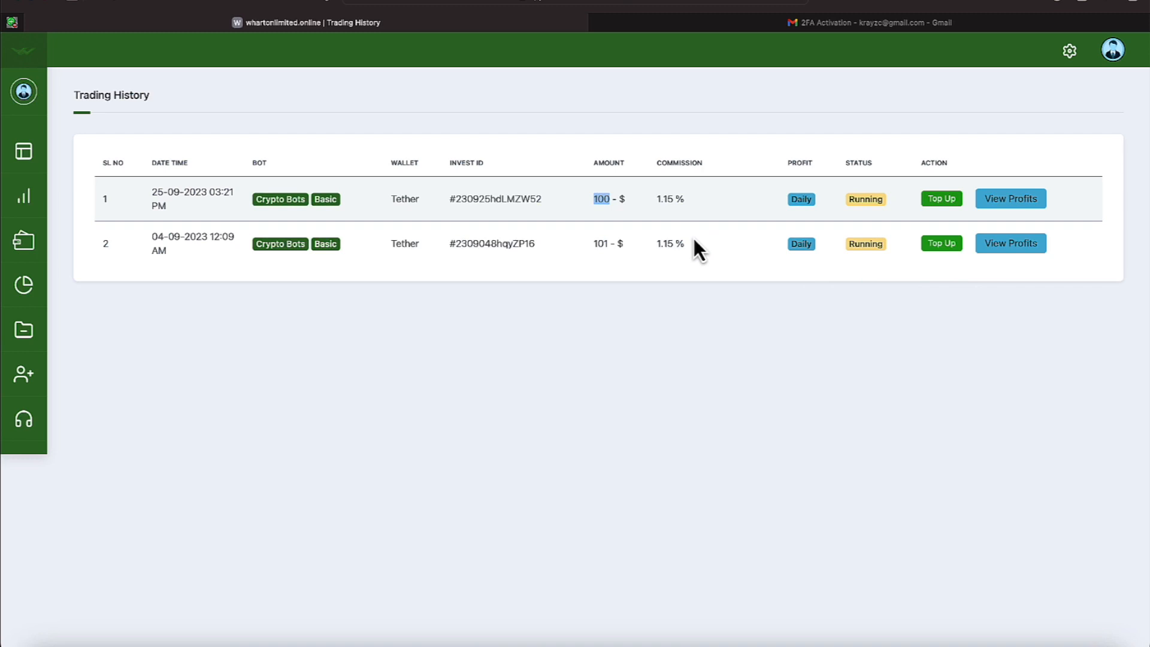
mouse_move(750, 227)
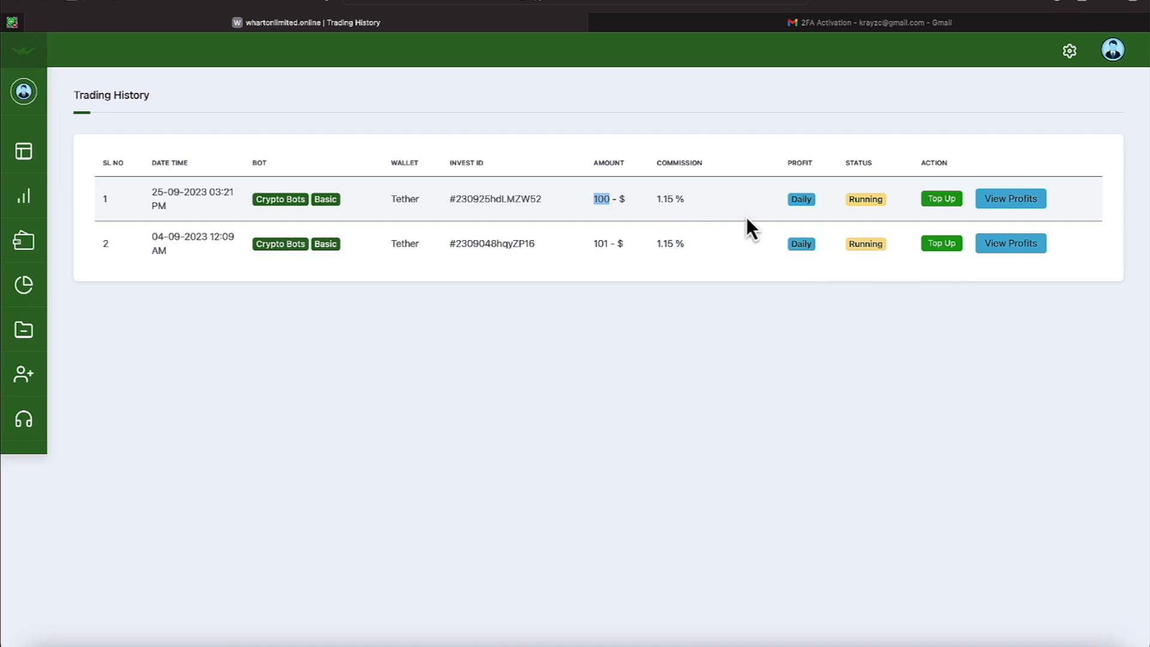
mouse_move(1009, 198)
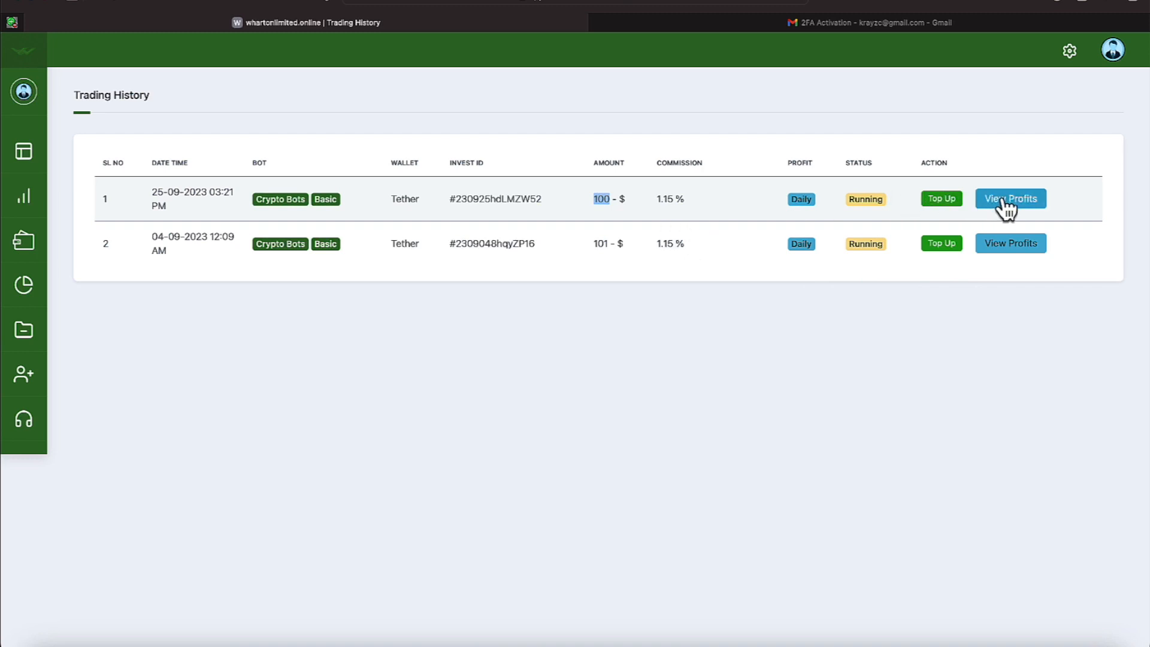
click(1009, 197)
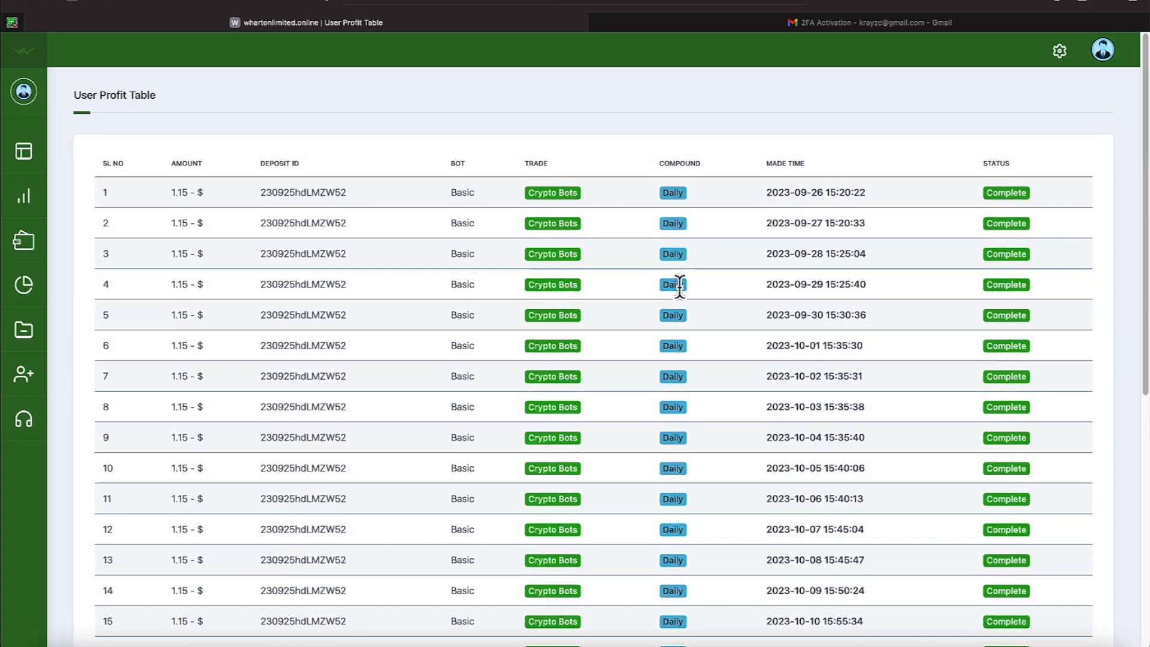
scroll(down, 3)
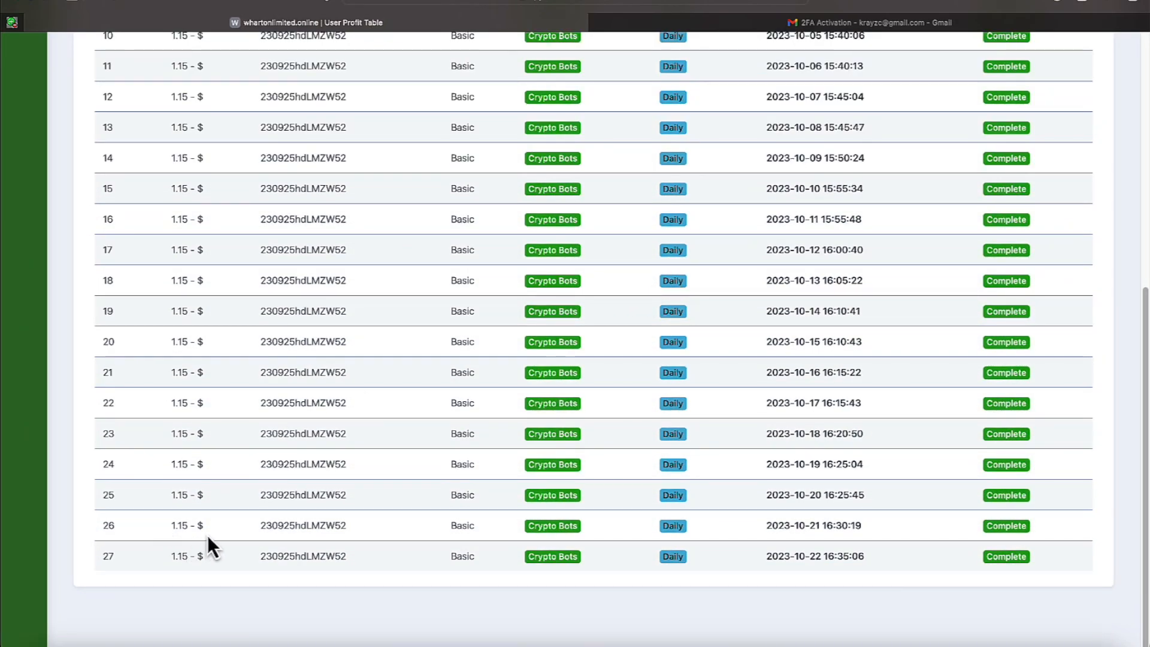
mouse_move(223, 528)
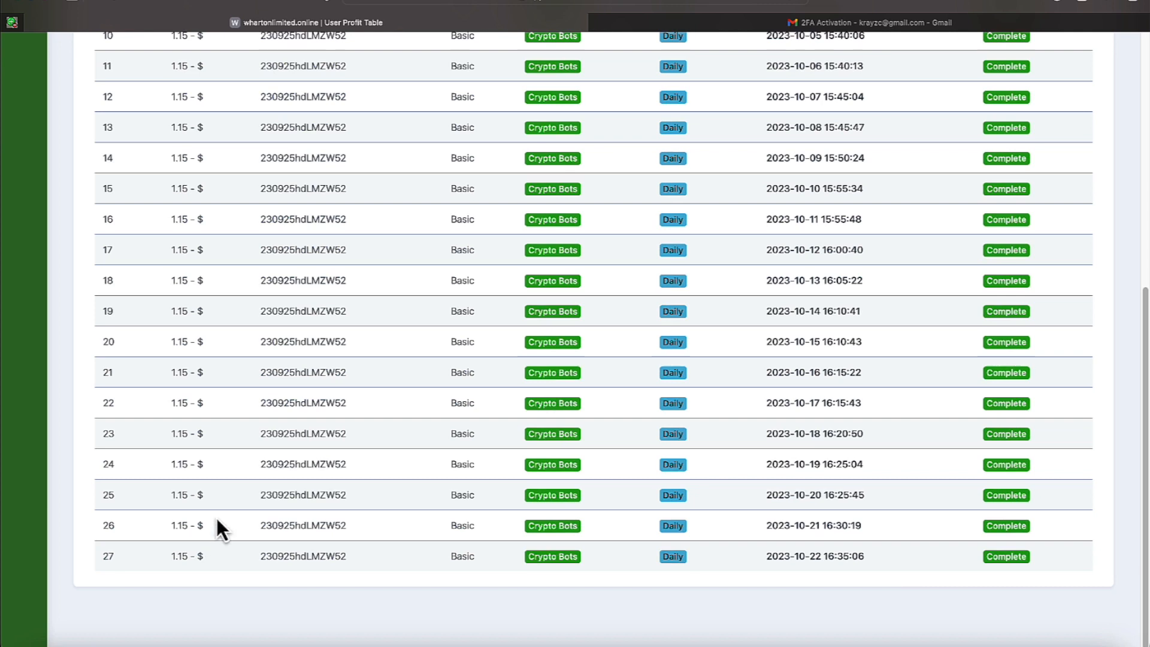
scroll(up, 3)
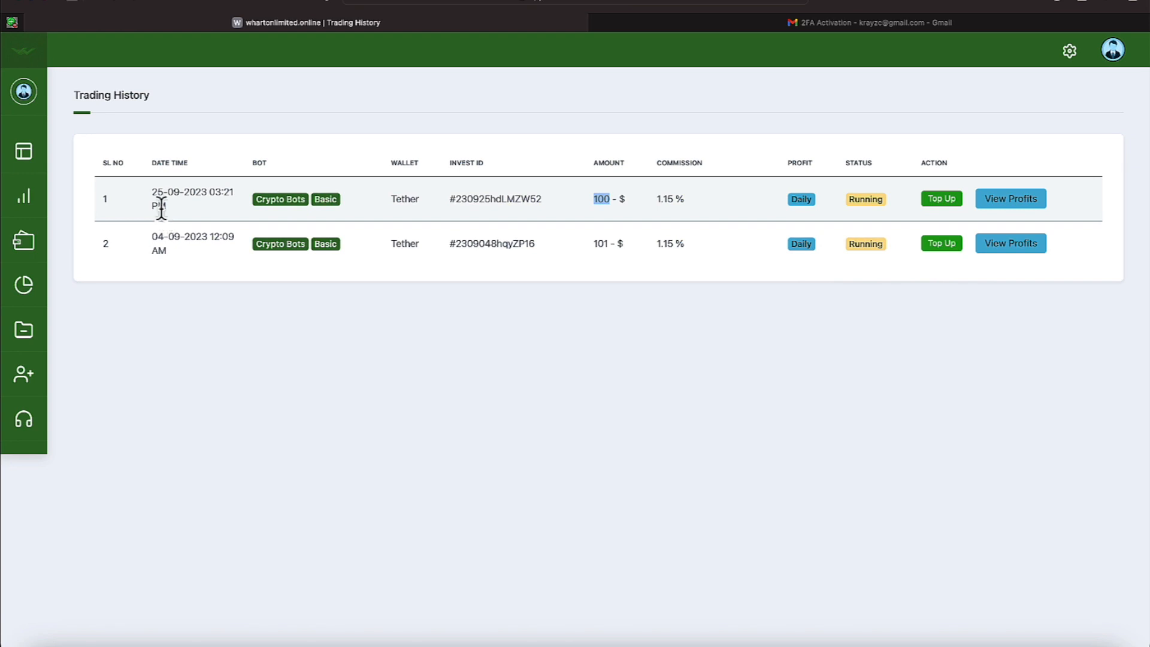
- View the daily profit payouts of the second ($101) crypto bot investment
click(1010, 243)
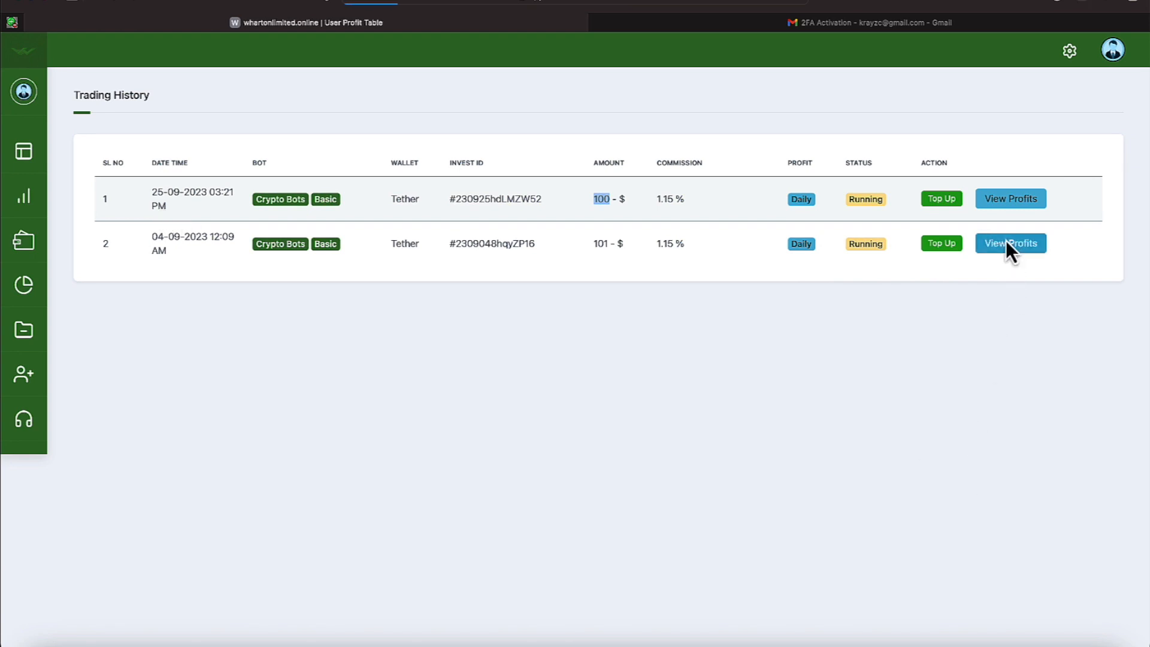
click(1009, 243)
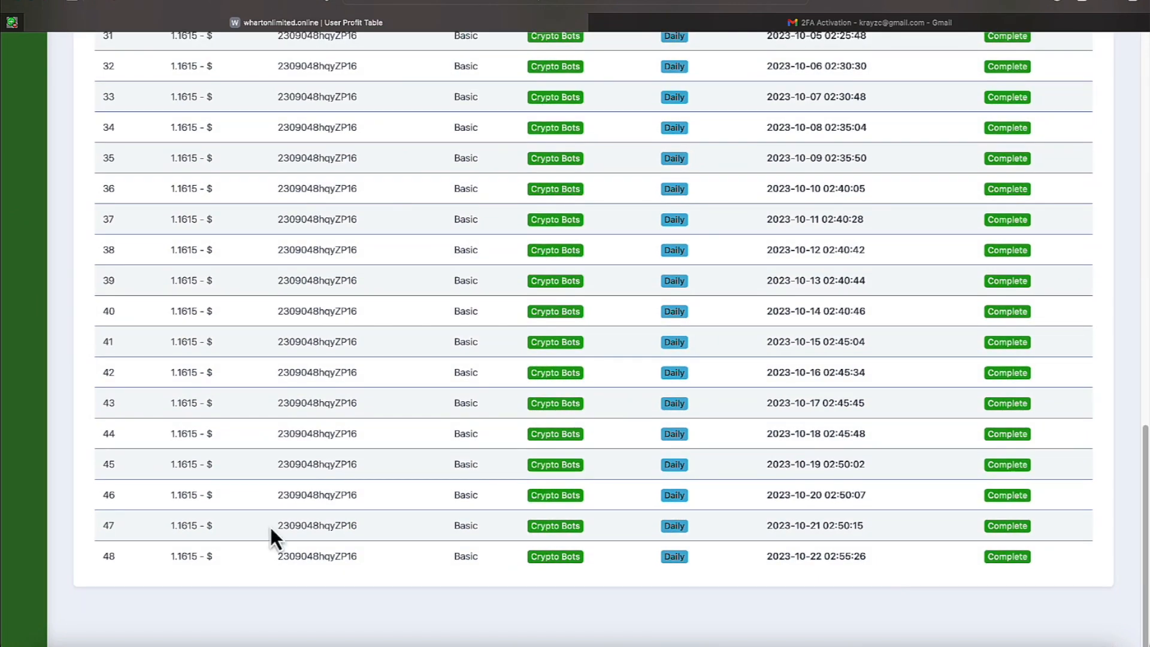
mouse_move(205, 592)
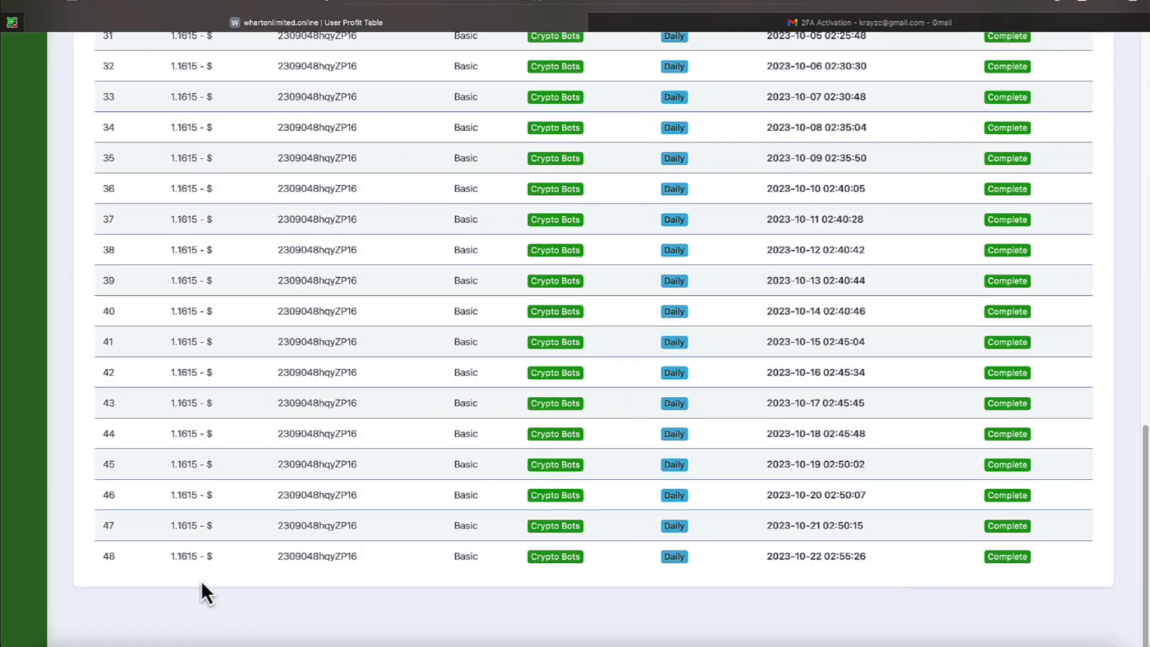
mouse_move(158, 553)
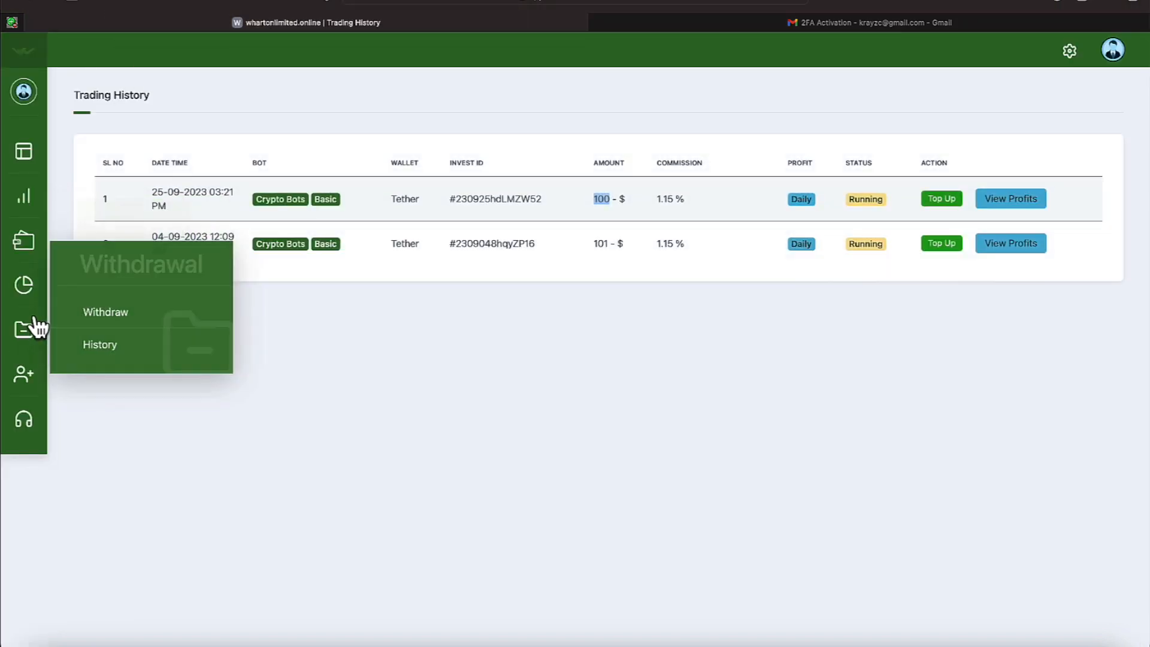
- Show the Withdraw History of six Tether withdrawals and highlight the latest $40 amount
click(99, 344)
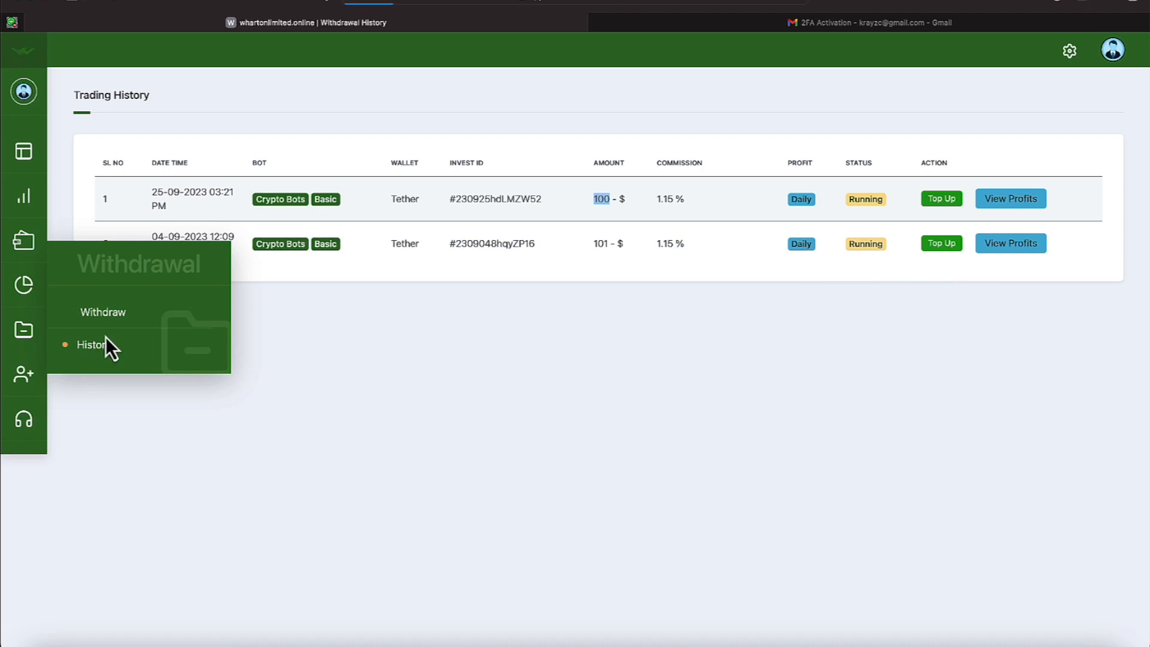
click(91, 345)
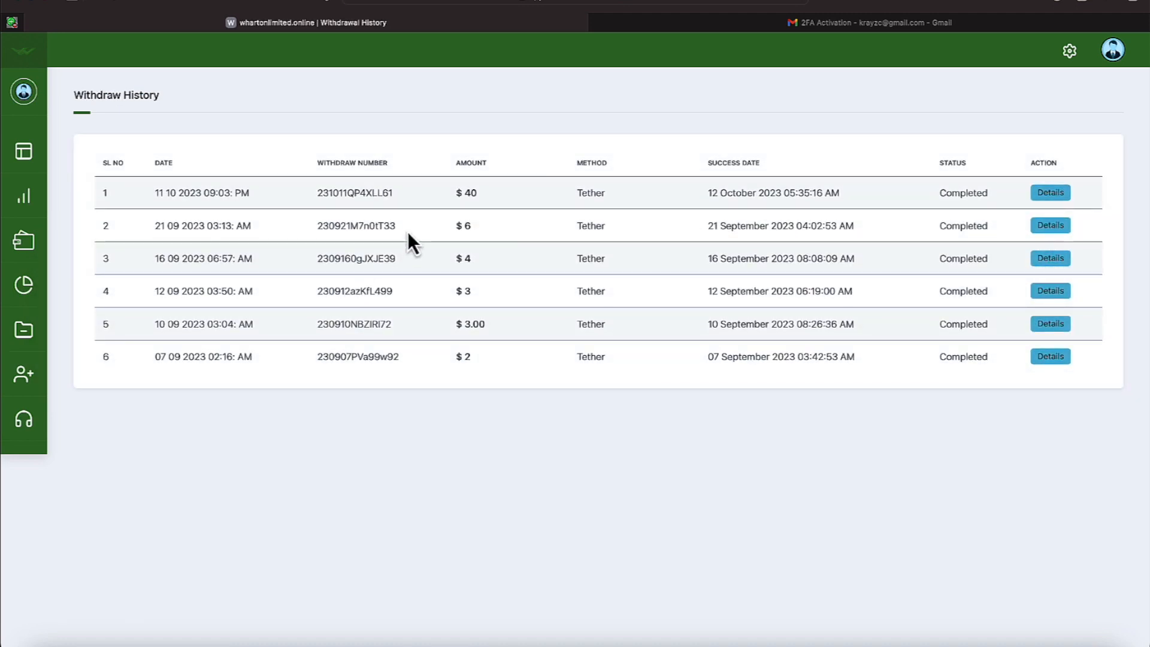
mouse_move(467, 364)
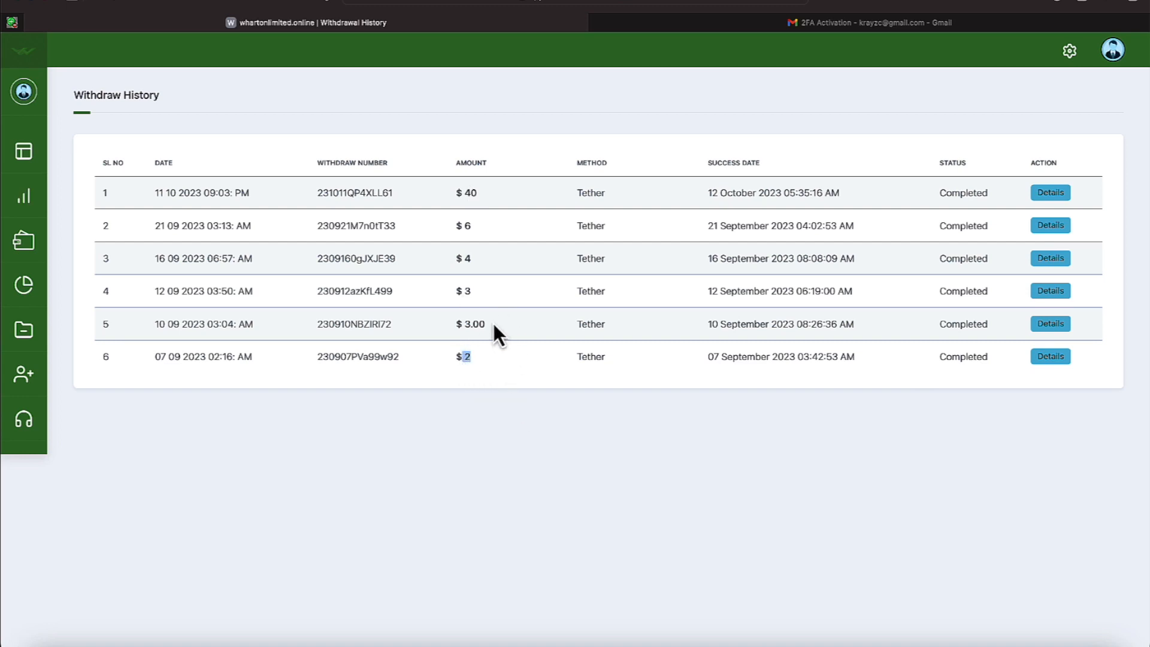
mouse_move(485, 299)
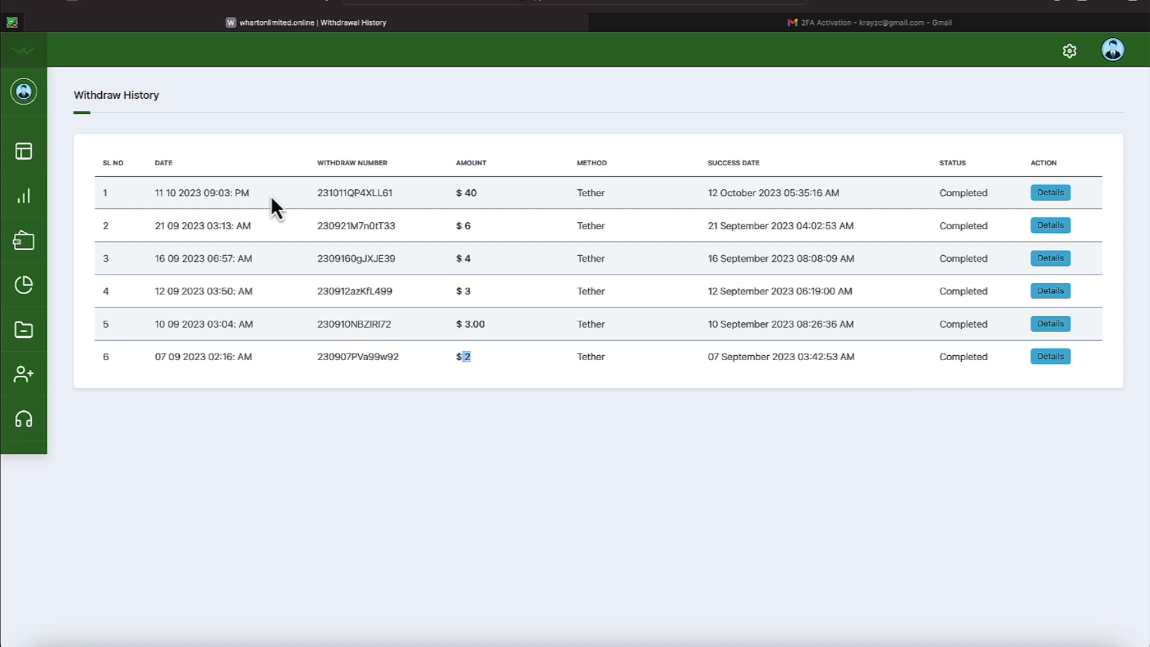
mouse_move(478, 192)
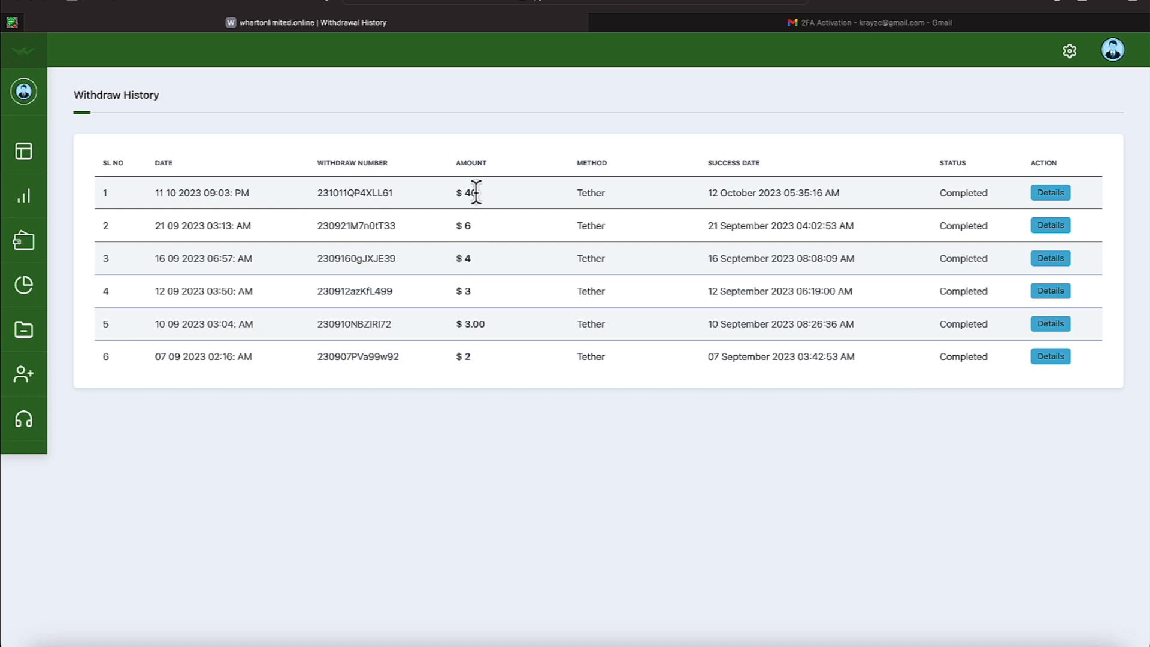
double_click(469, 191)
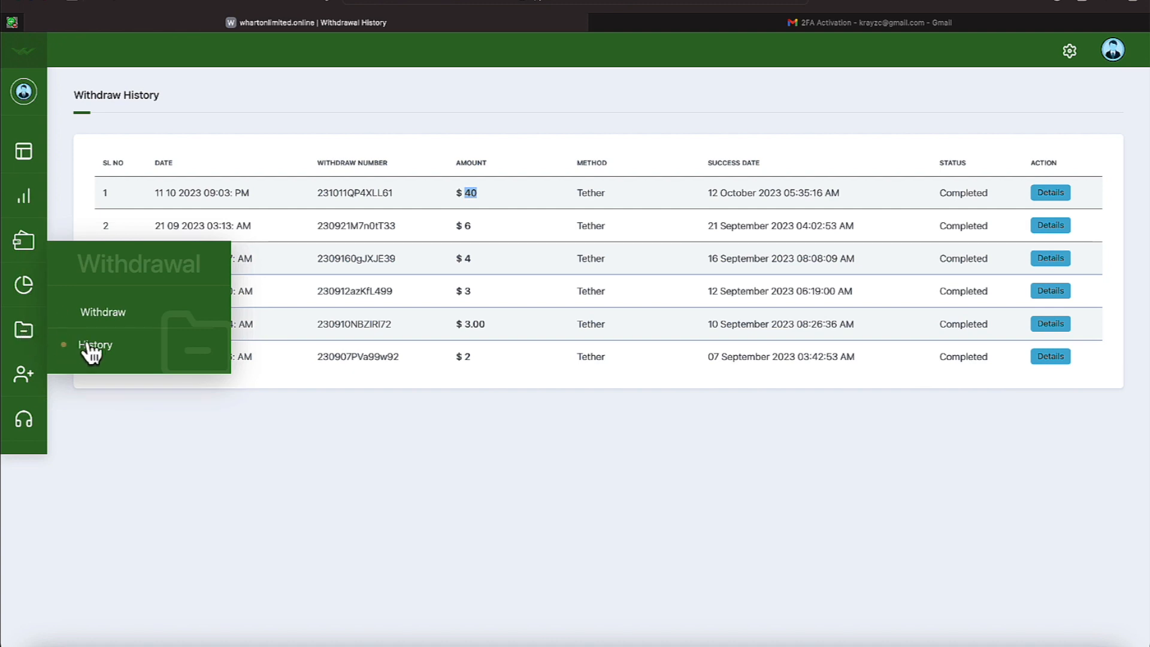
mouse_move(103, 319)
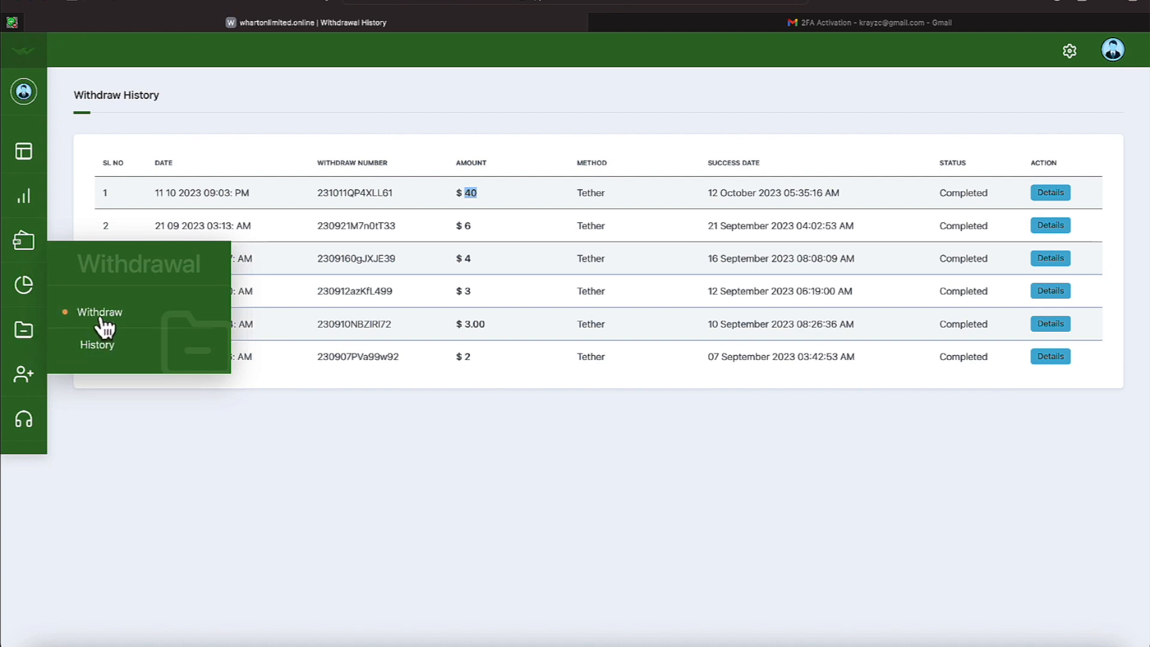
- Start a Tether withdrawal and enter 22, then 222, which triggers the balance-exceeded warning
click(99, 311)
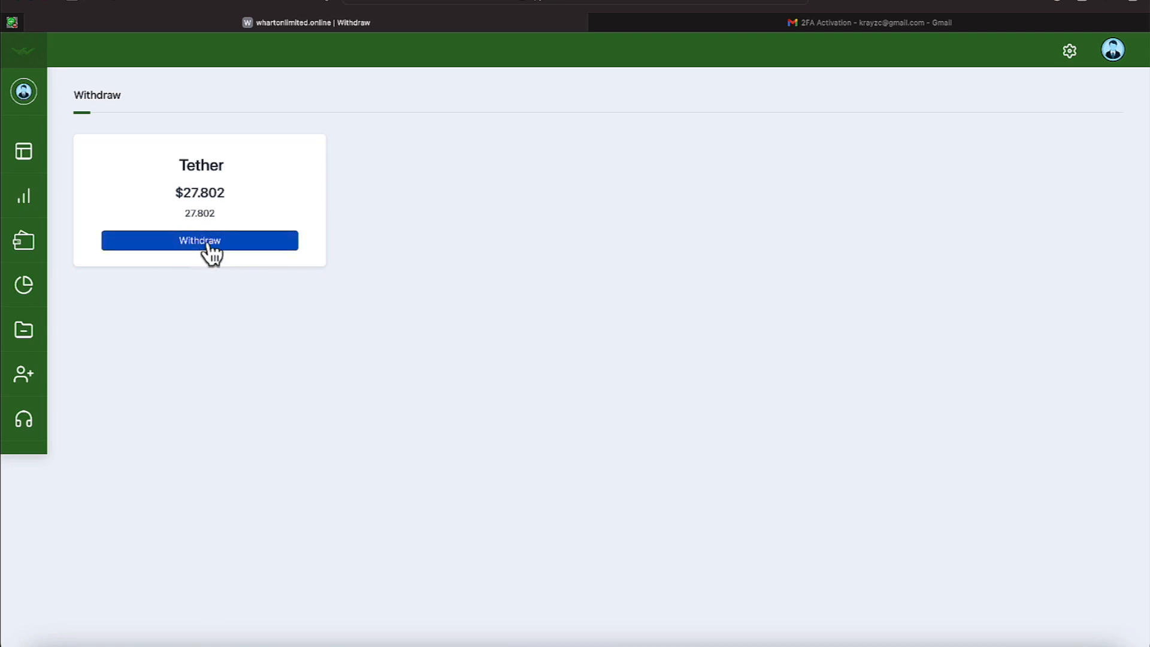
click(198, 239)
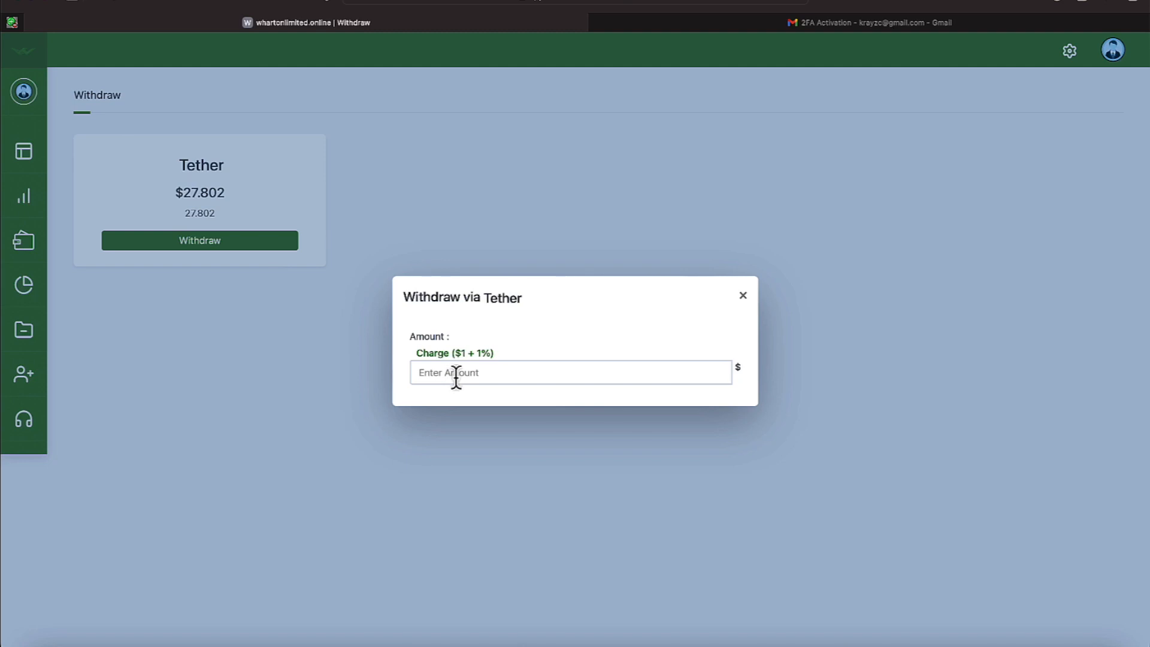
mouse_move(24, 288)
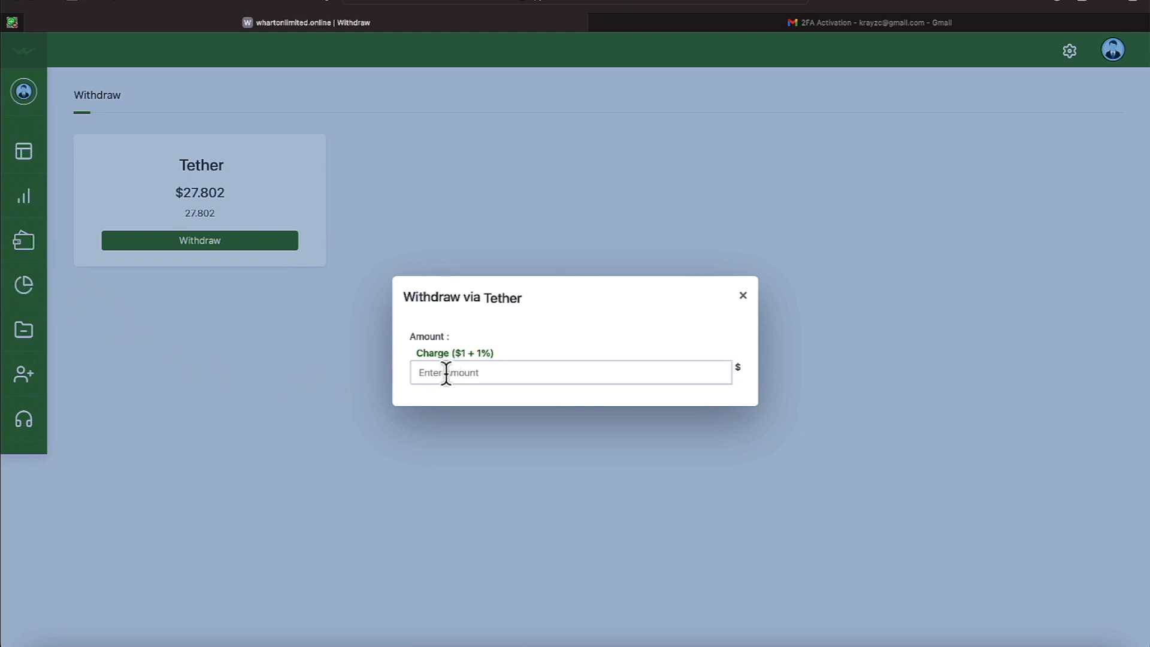
text(22)
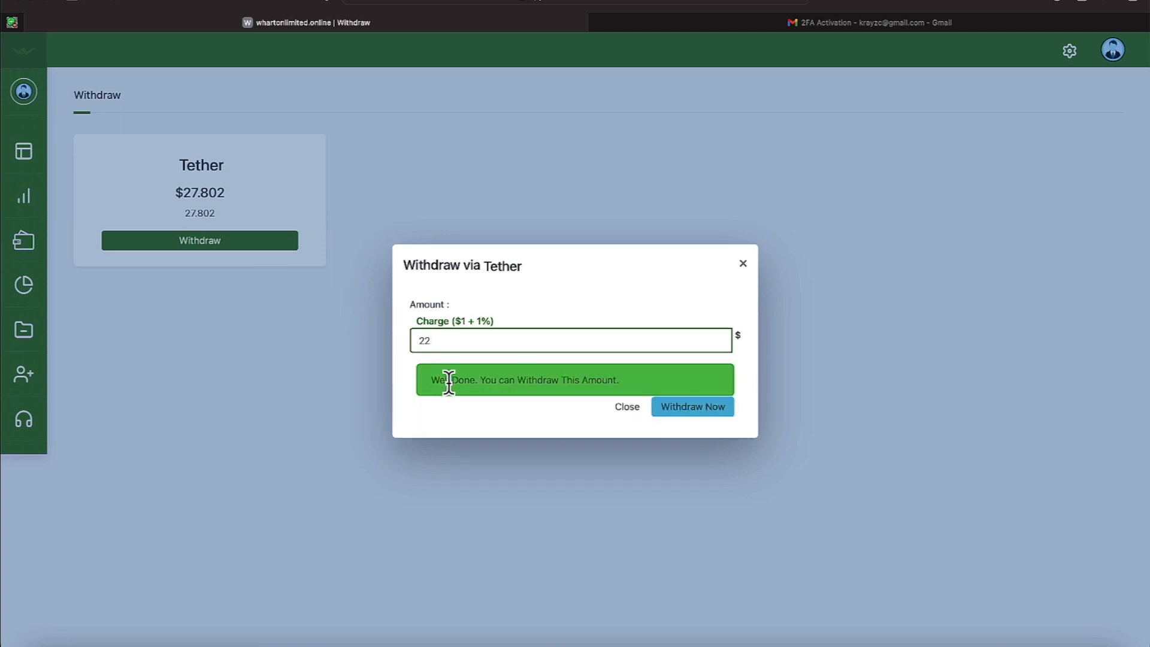
mouse_move(601, 411)
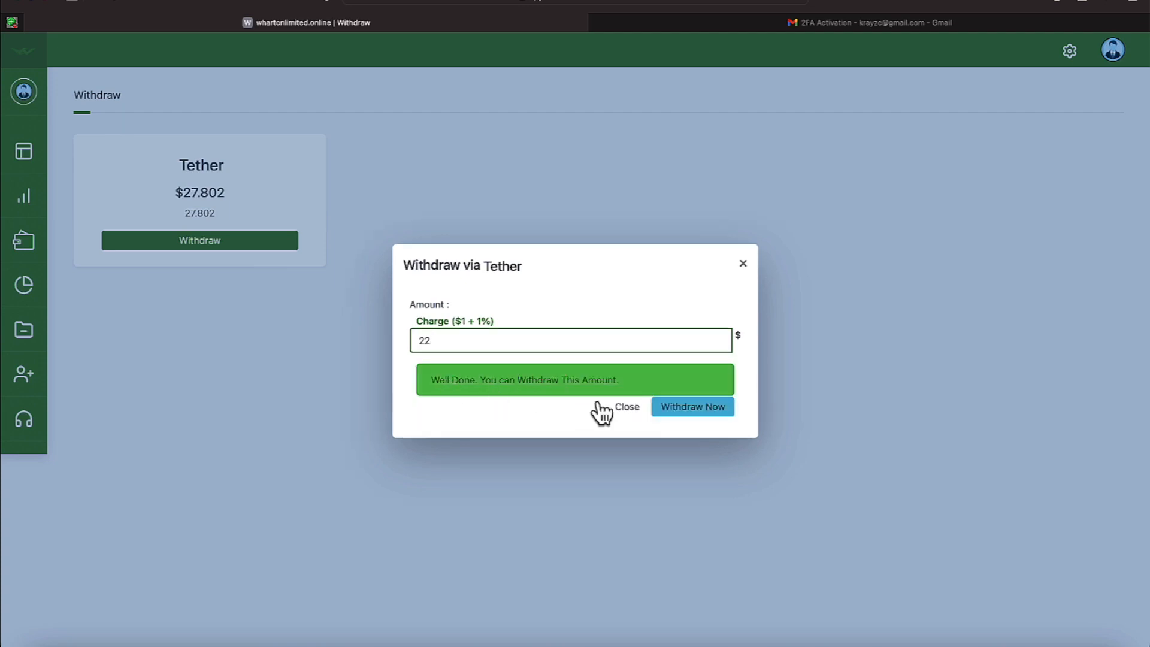
mouse_move(691, 406)
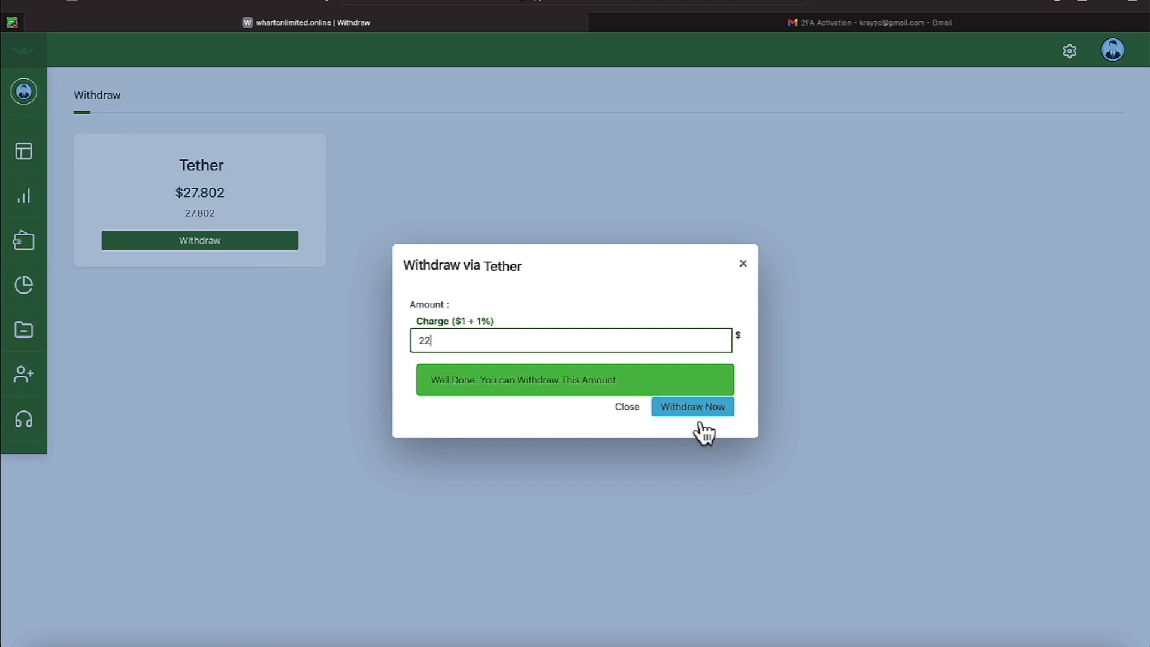
mouse_move(413, 335)
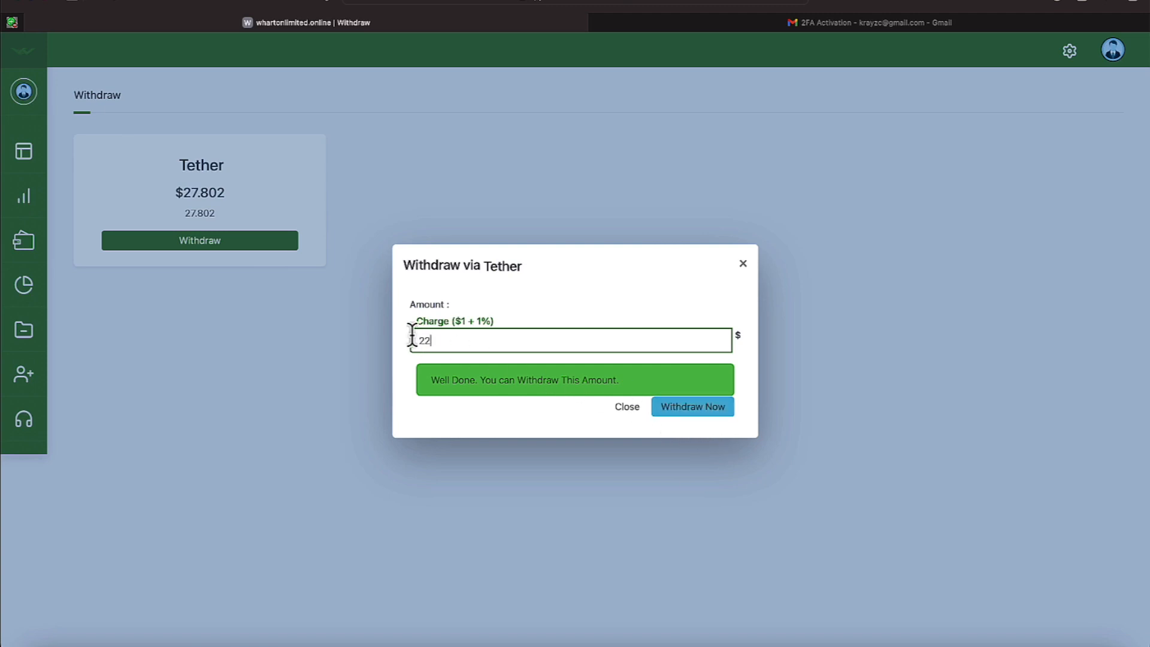
text(2)
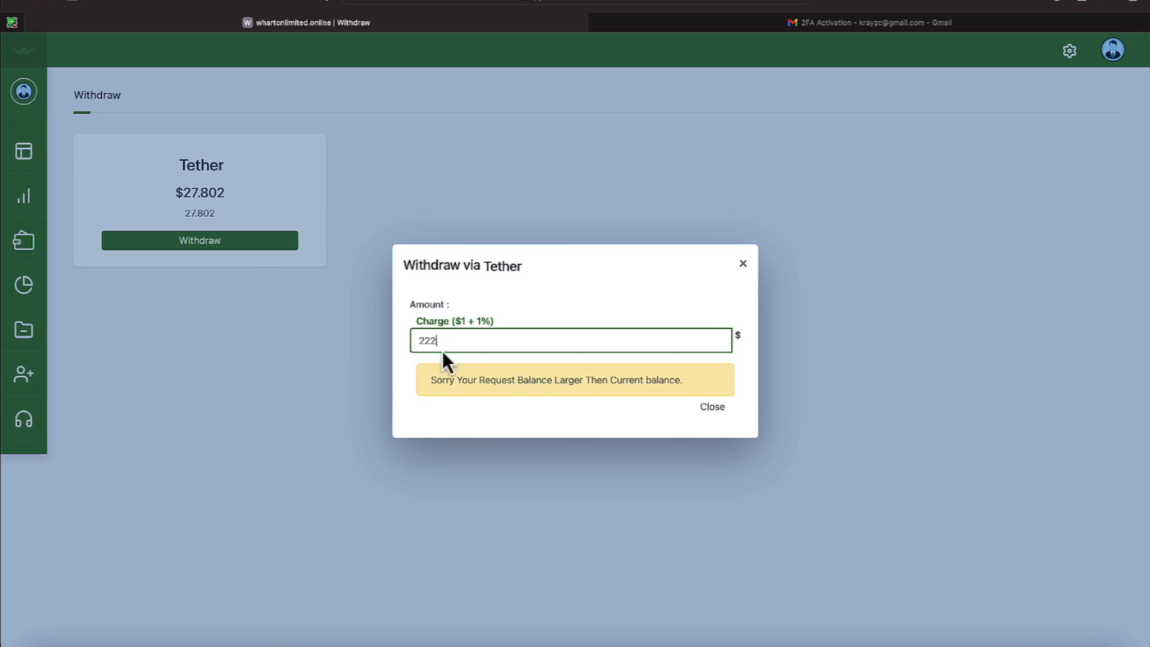
mouse_move(512, 373)
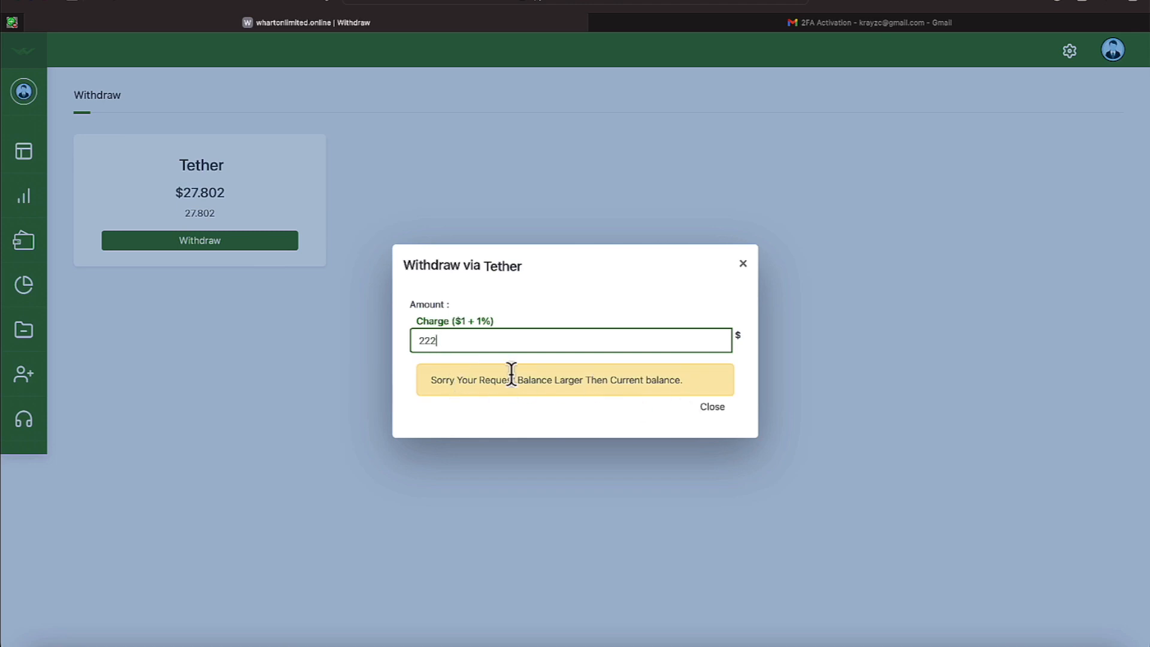
mouse_move(710, 423)
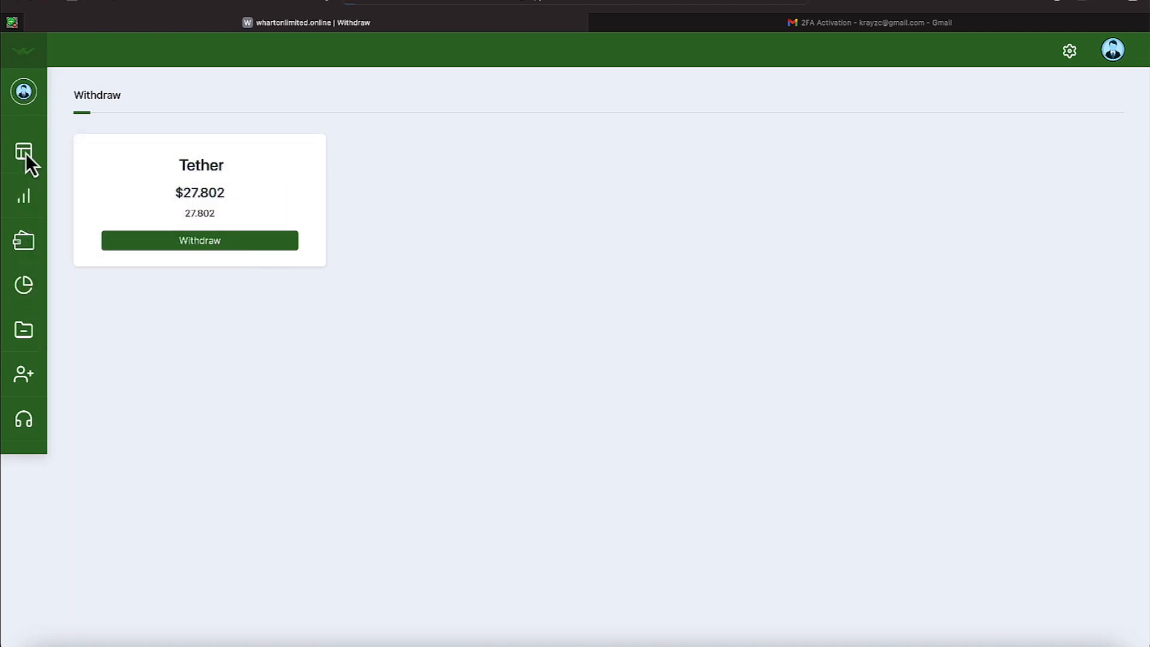
- Return to the user dashboard showing the $21 portfolio balance and $27.80 Tether wallet
click(23, 91)
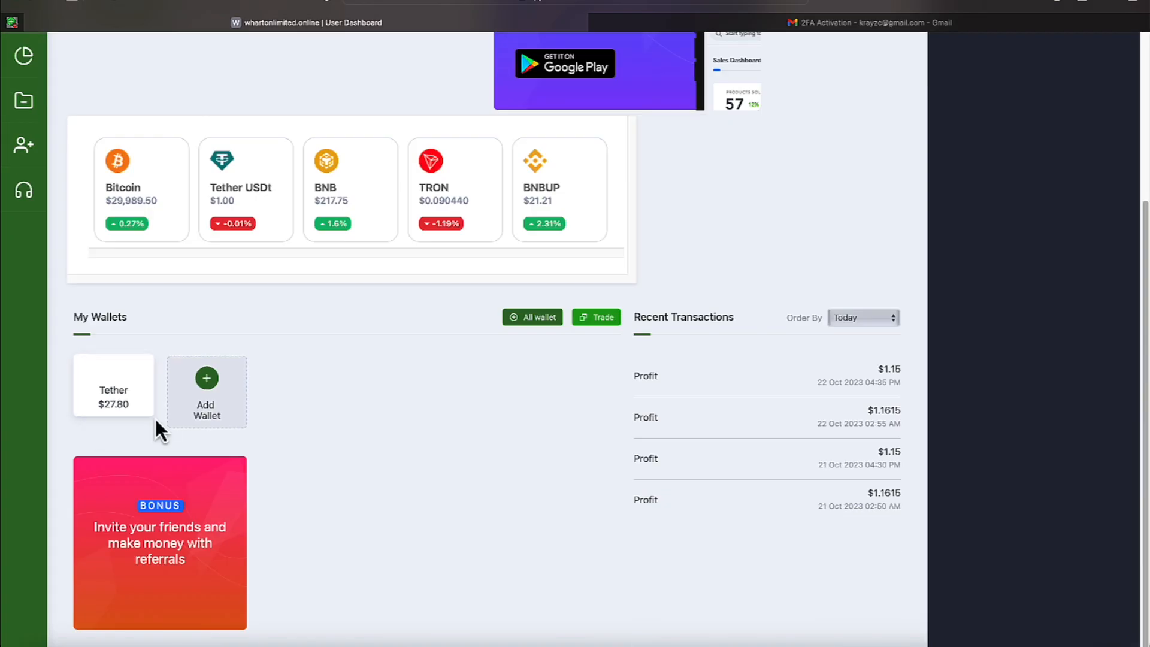
mouse_move(303, 410)
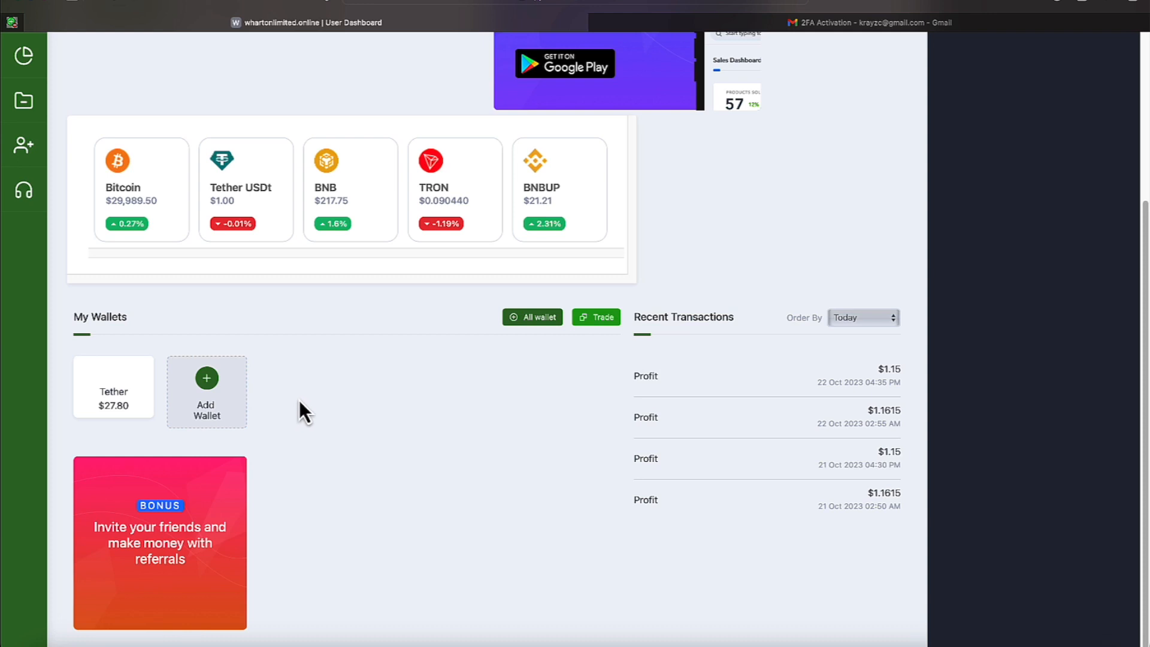
mouse_move(139, 380)
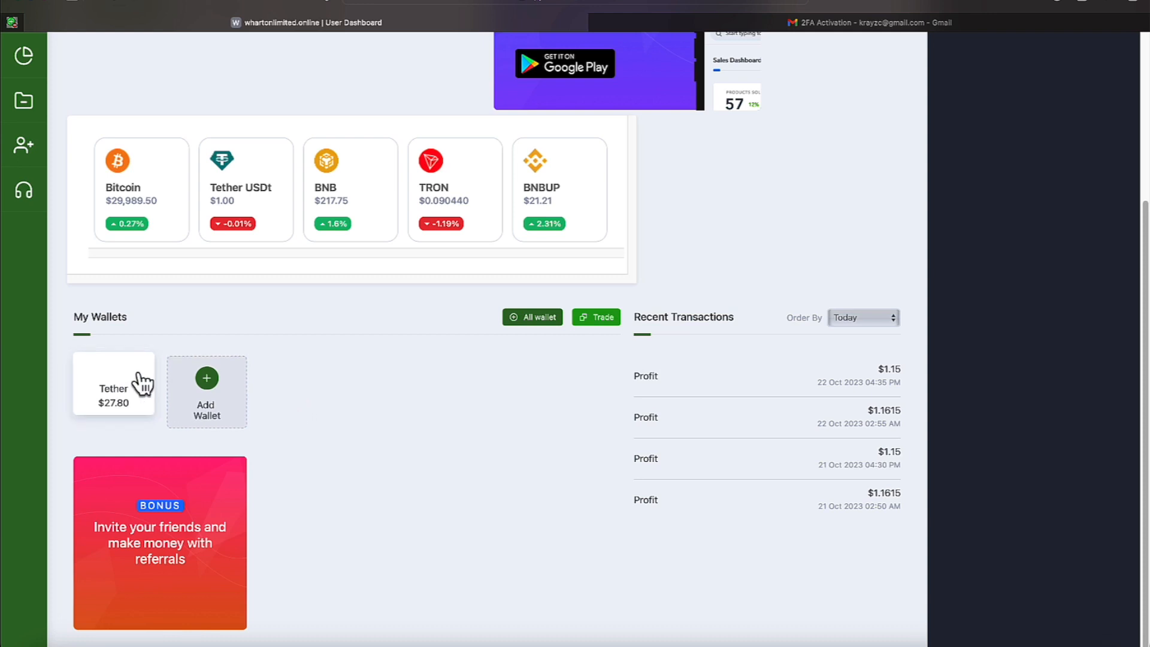
scroll(up, 3)
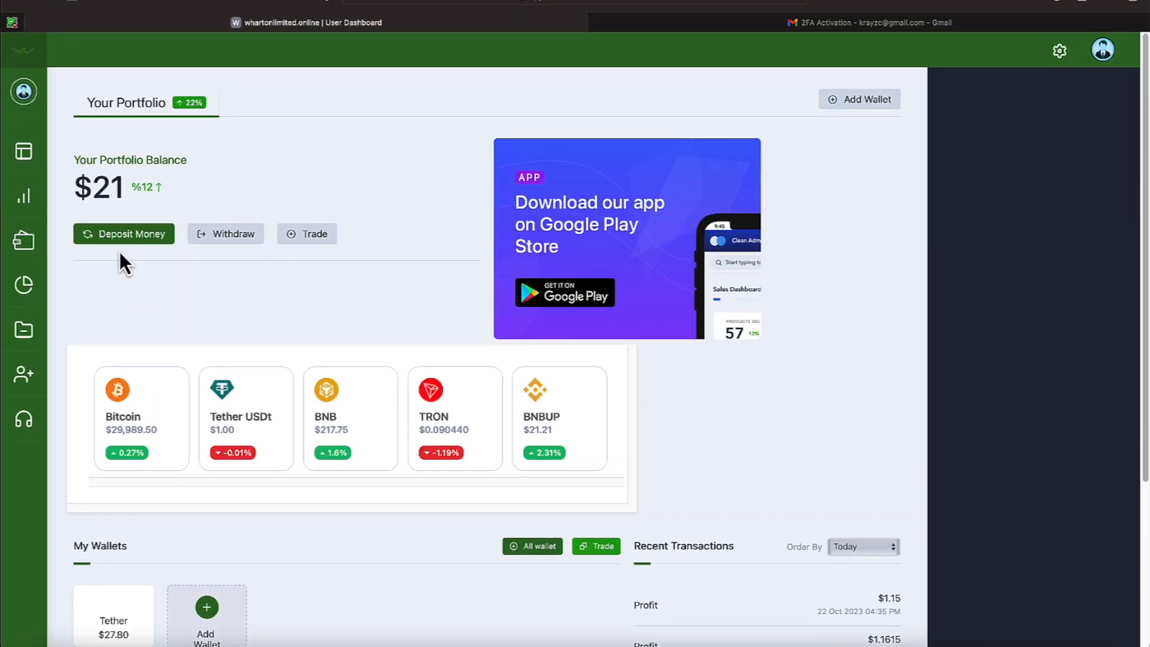
mouse_move(275, 335)
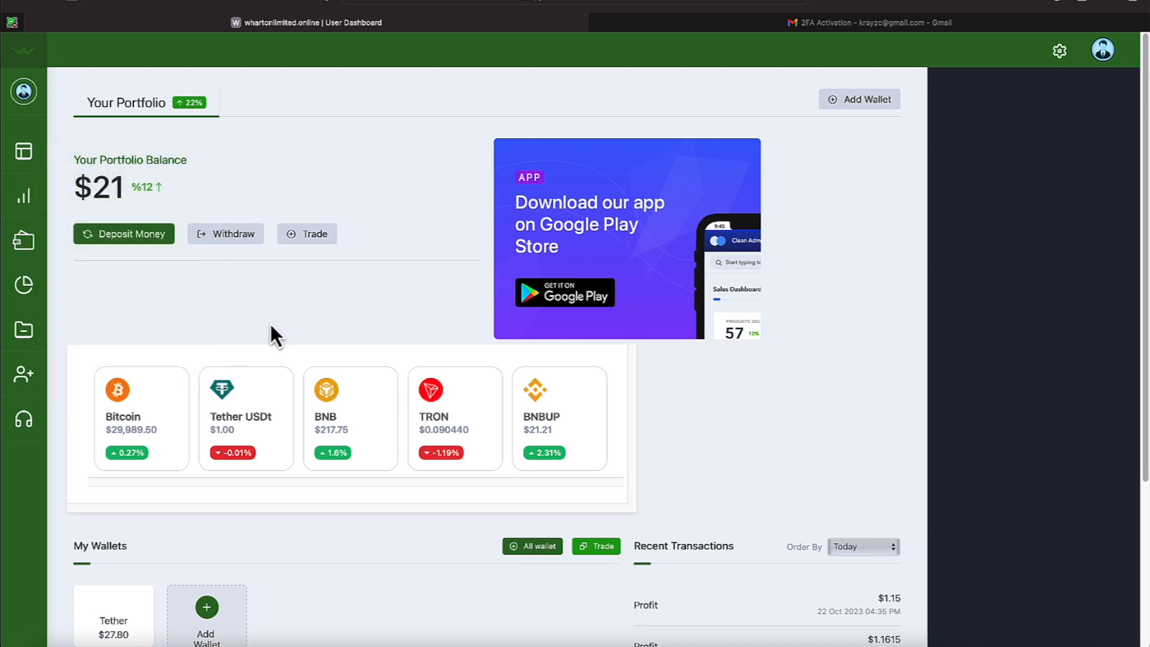
mouse_move(133, 360)
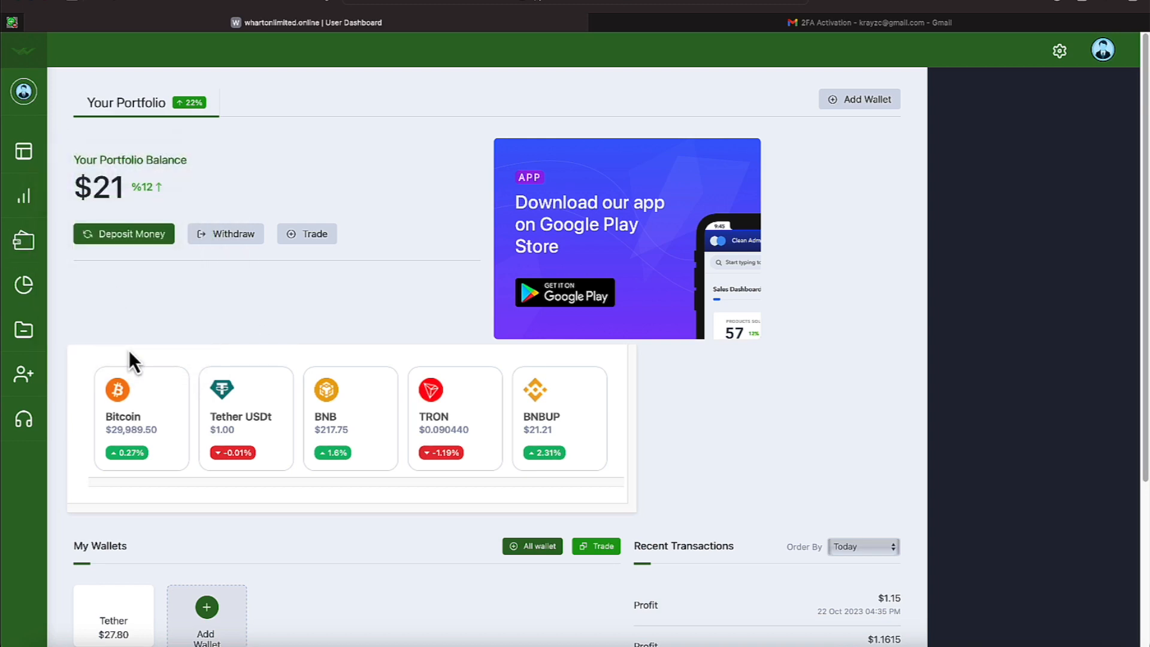
mouse_move(192, 586)
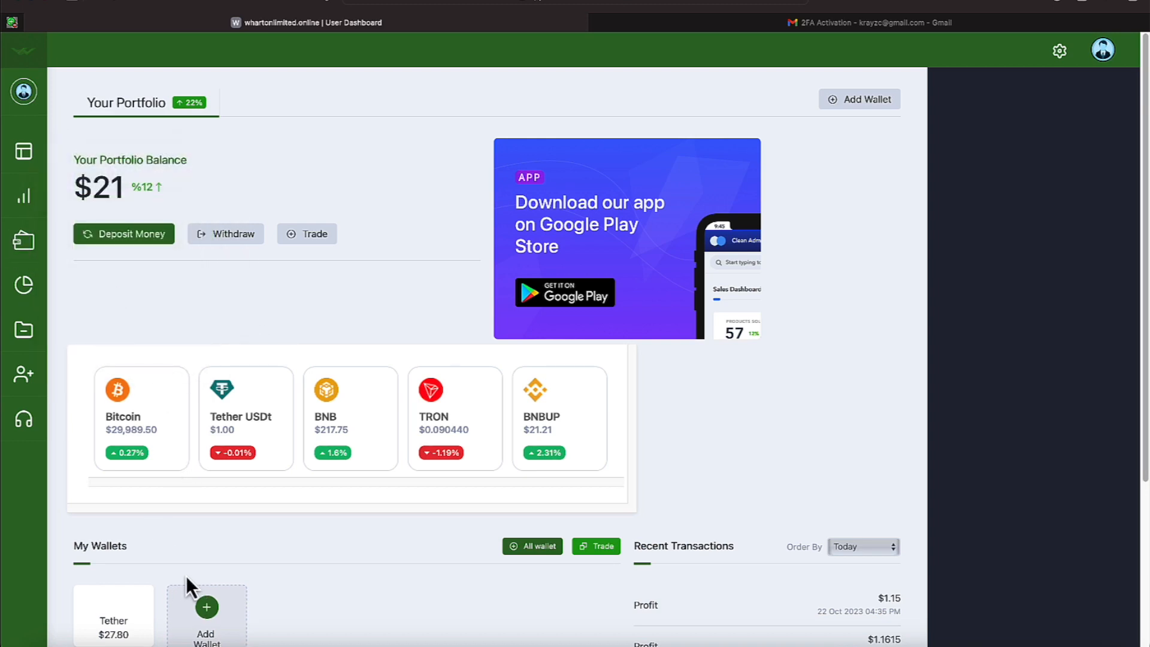